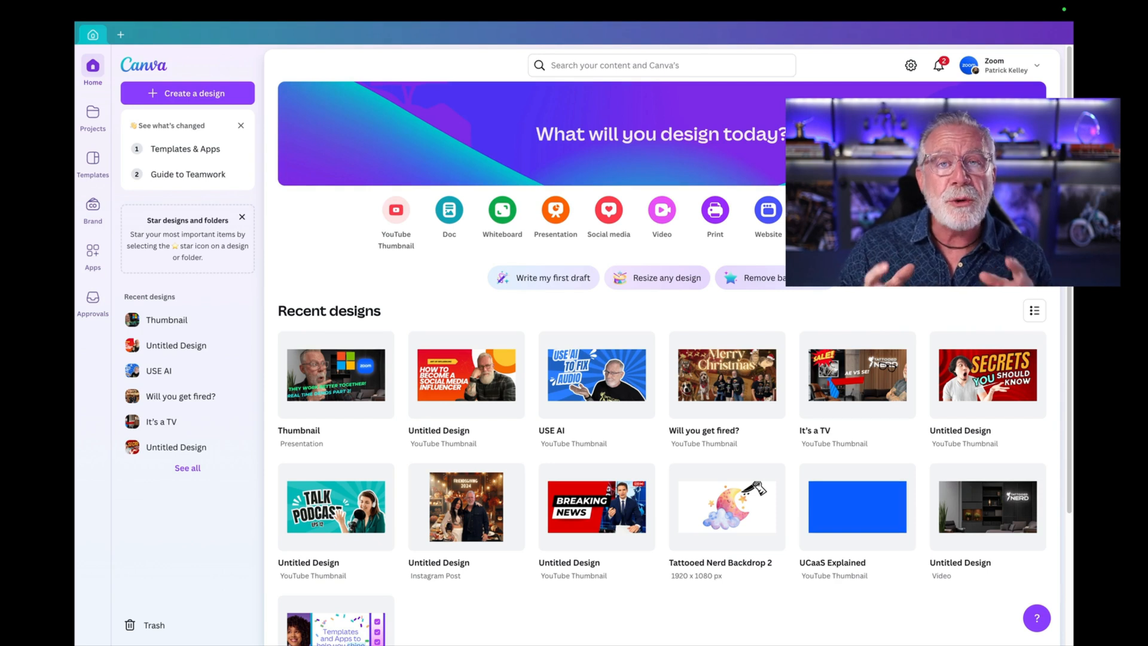
mouse_move(632, 176)
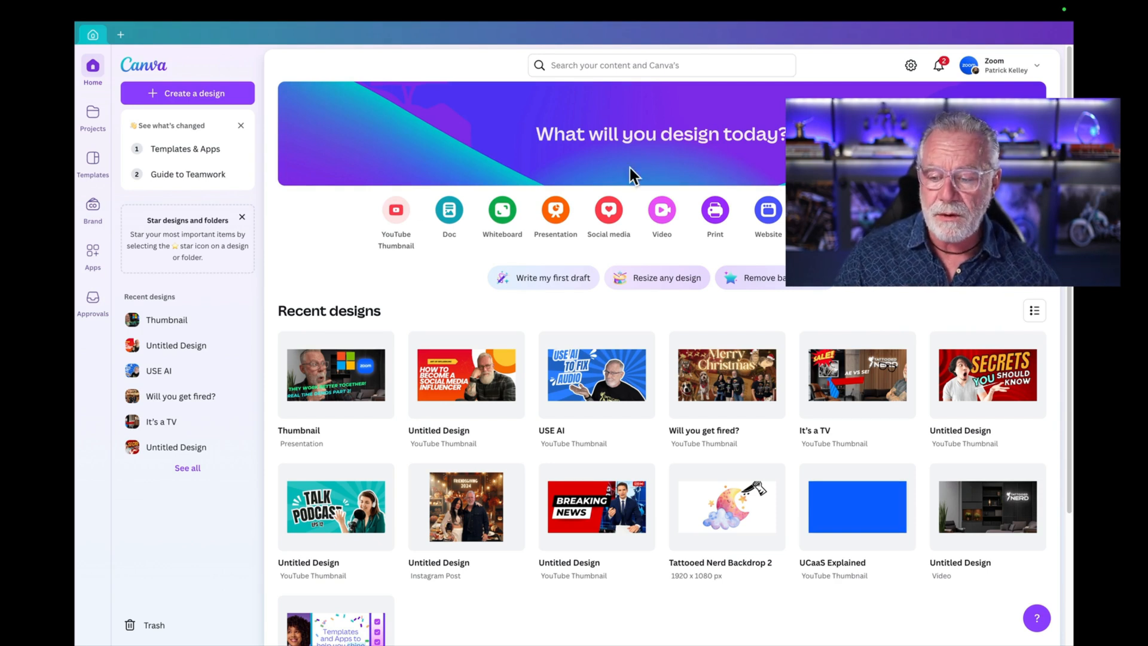
Step: Create a new custom-size design of 1920 × 1920 pixels
click(186, 93)
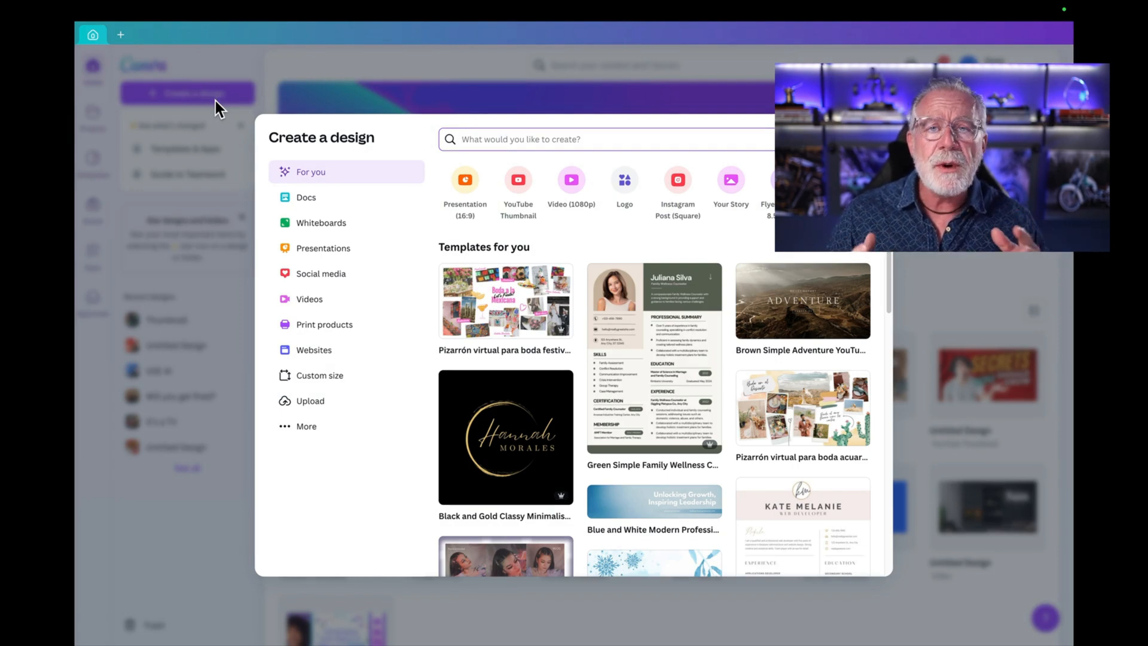
click(320, 374)
text(192)
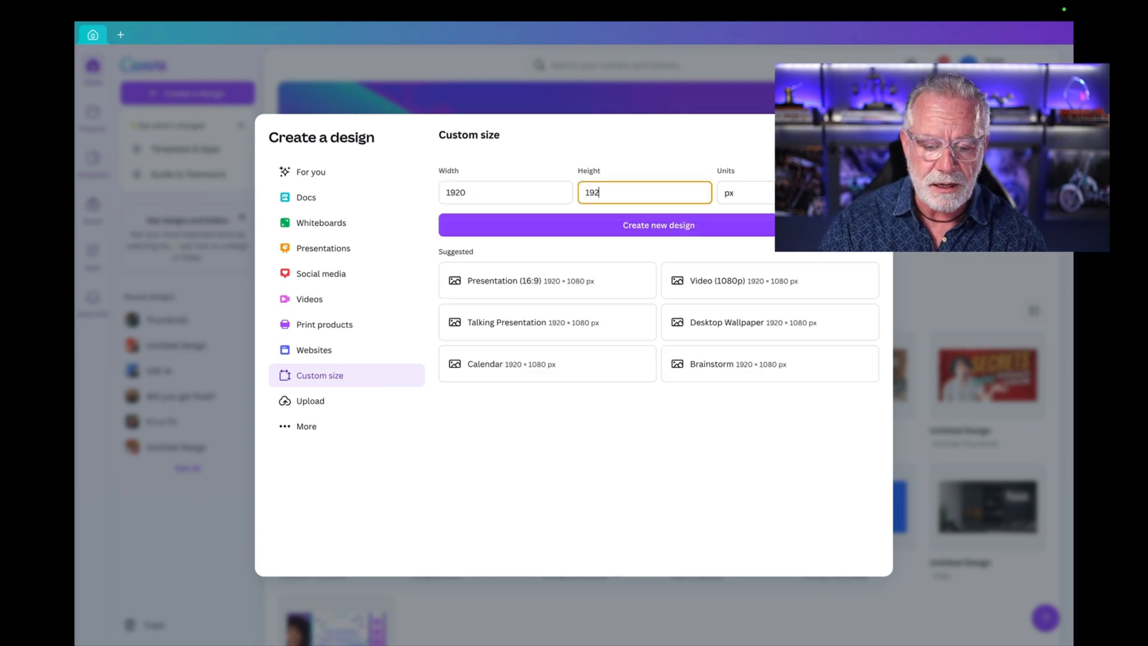
click(658, 225)
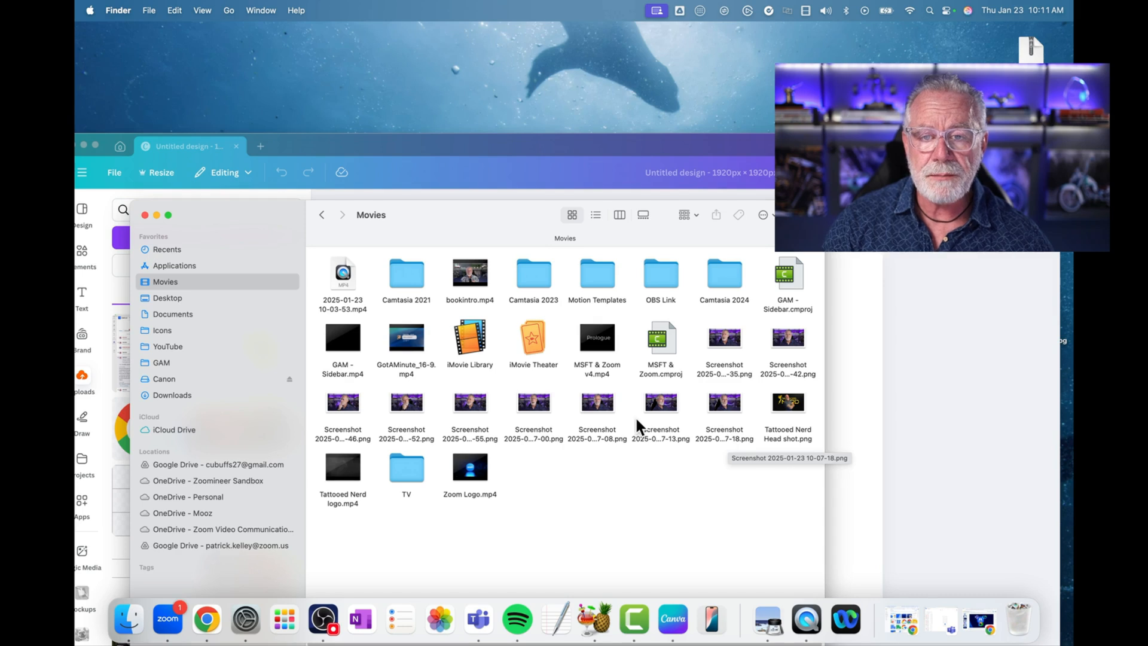
mouse_move(359, 418)
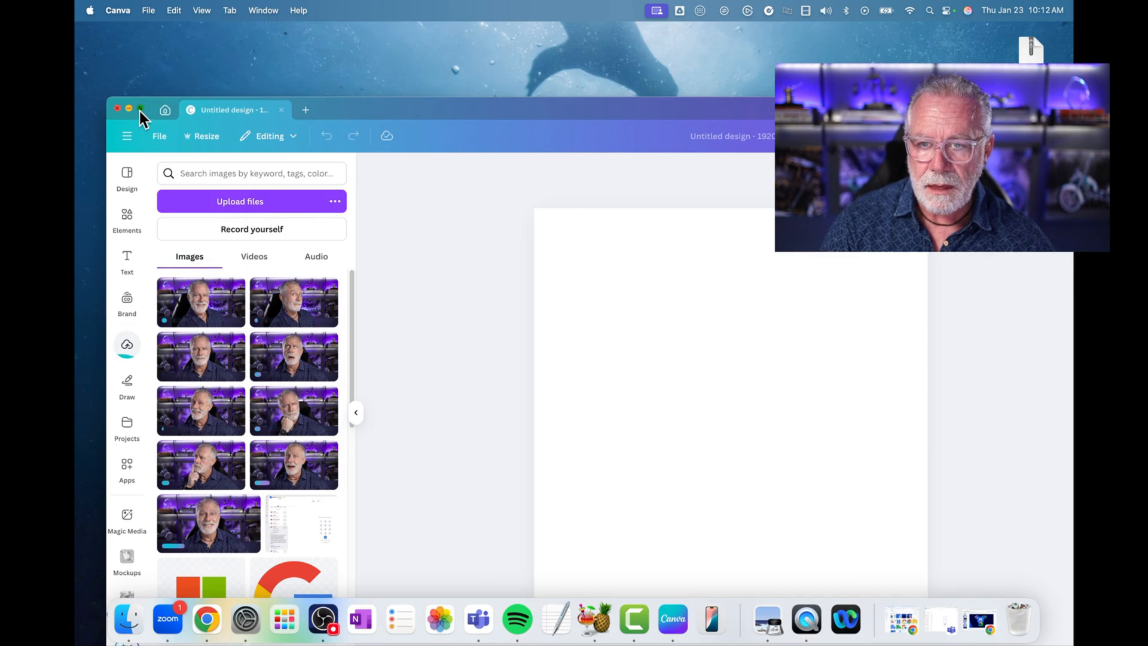
Step: Enlarge the Canva window so the design fills the screen
click(140, 109)
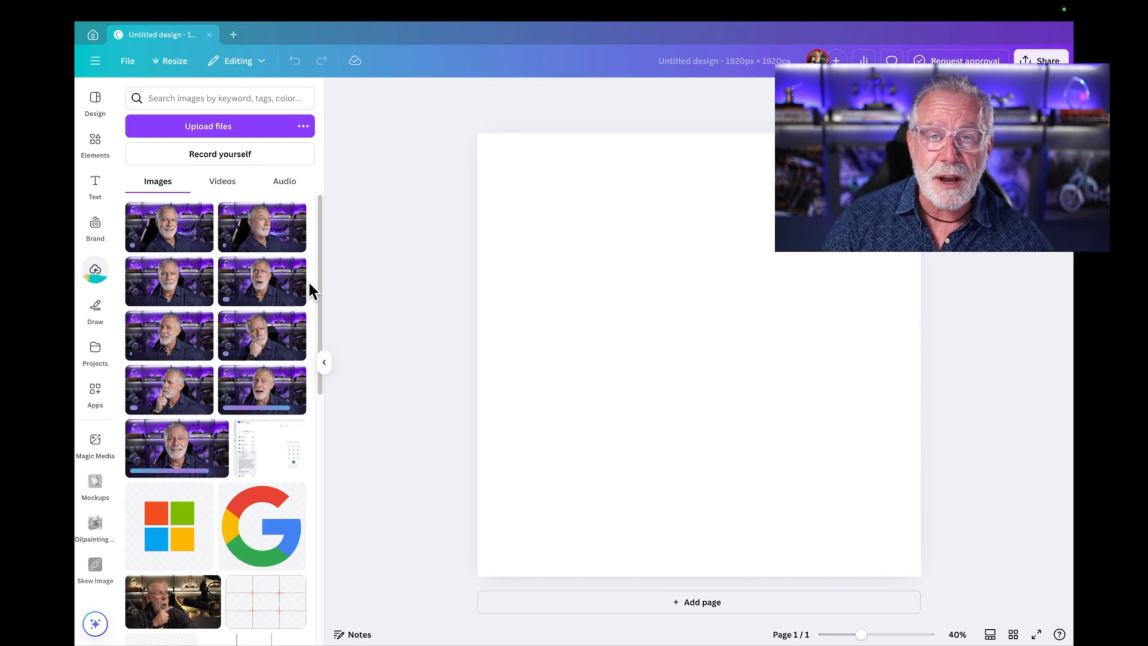
mouse_move(152, 236)
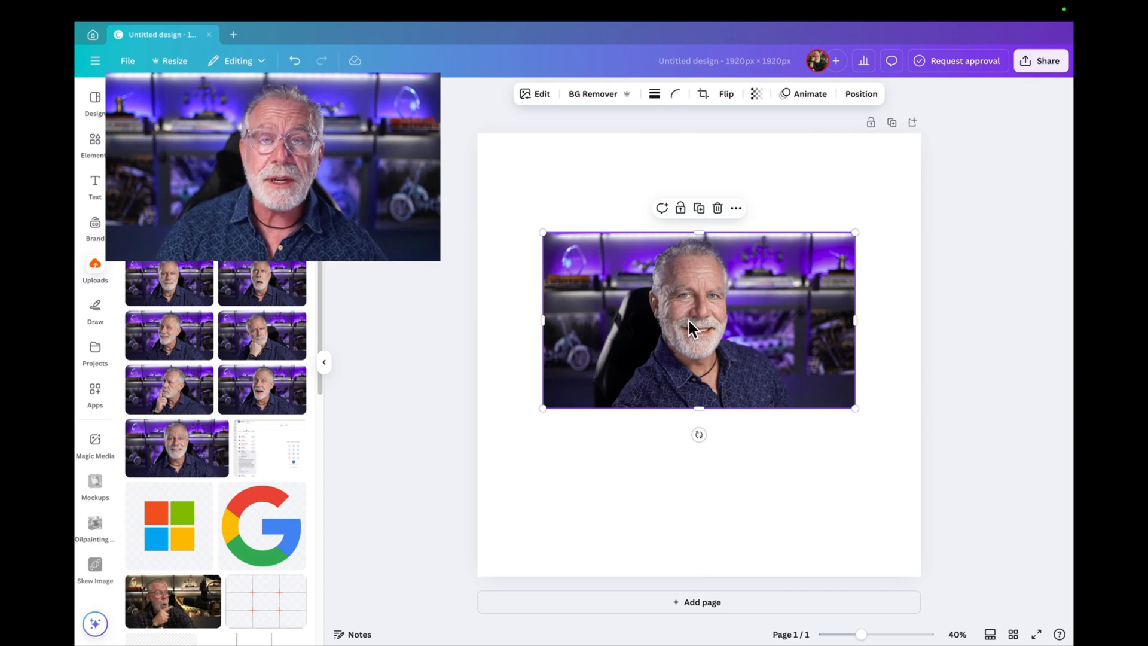
mouse_move(555, 332)
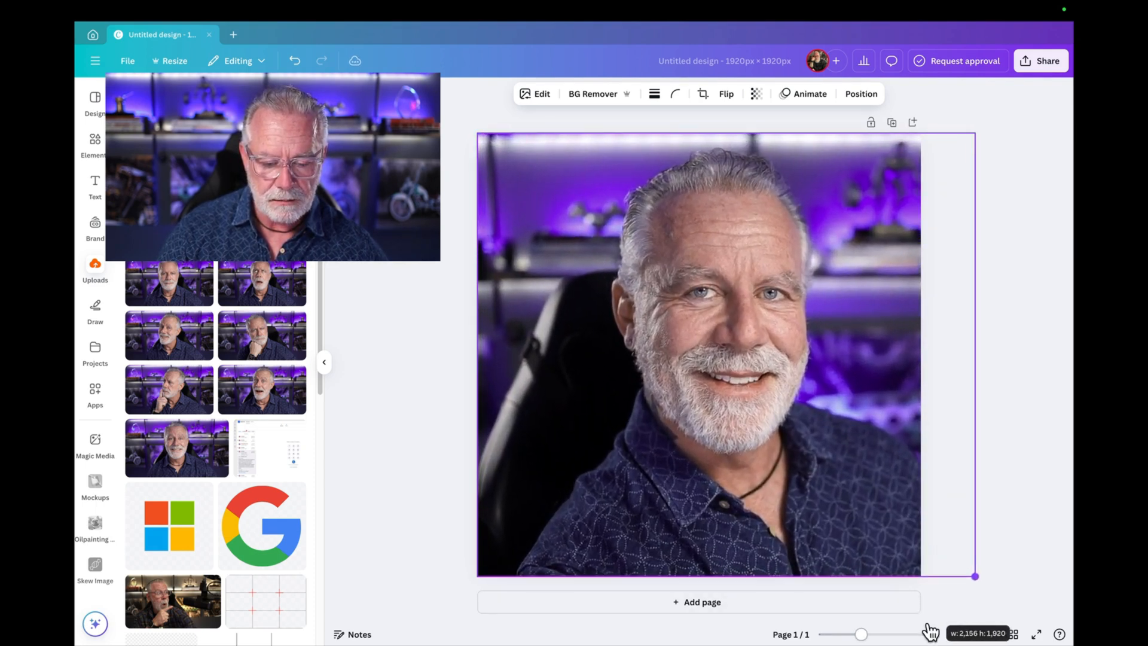
Step: Finish enlarging the headshot photo so it covers the whole page
click(1043, 325)
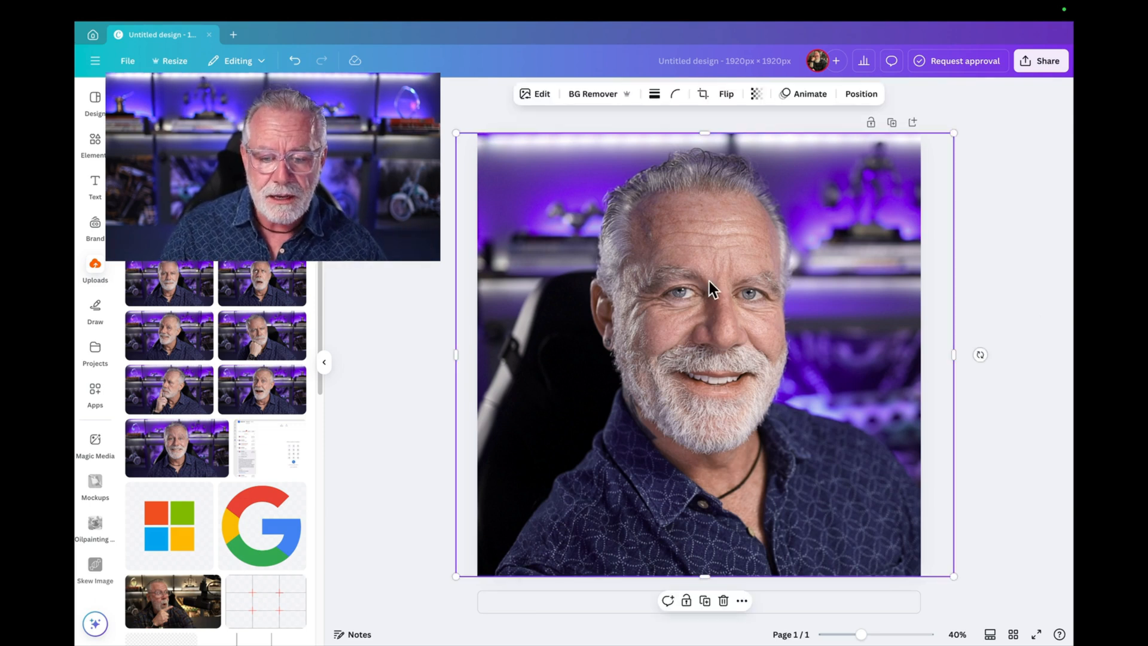
mouse_move(608, 114)
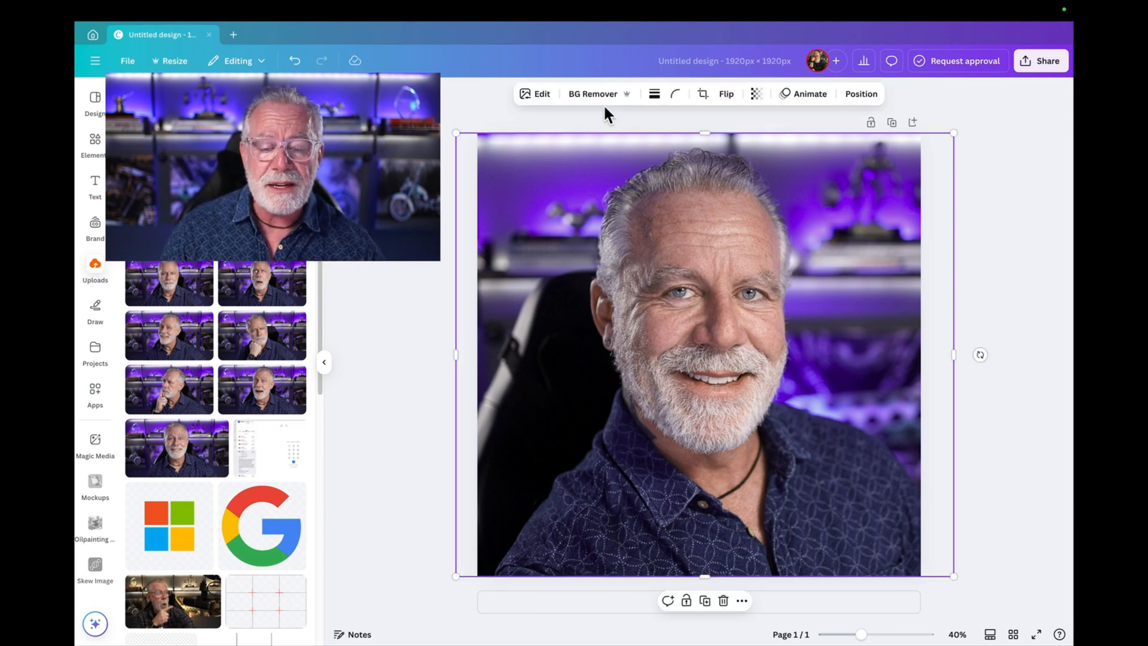
Step: Remove the headshot's background with BG Remover, leaving the man on a white page
click(592, 93)
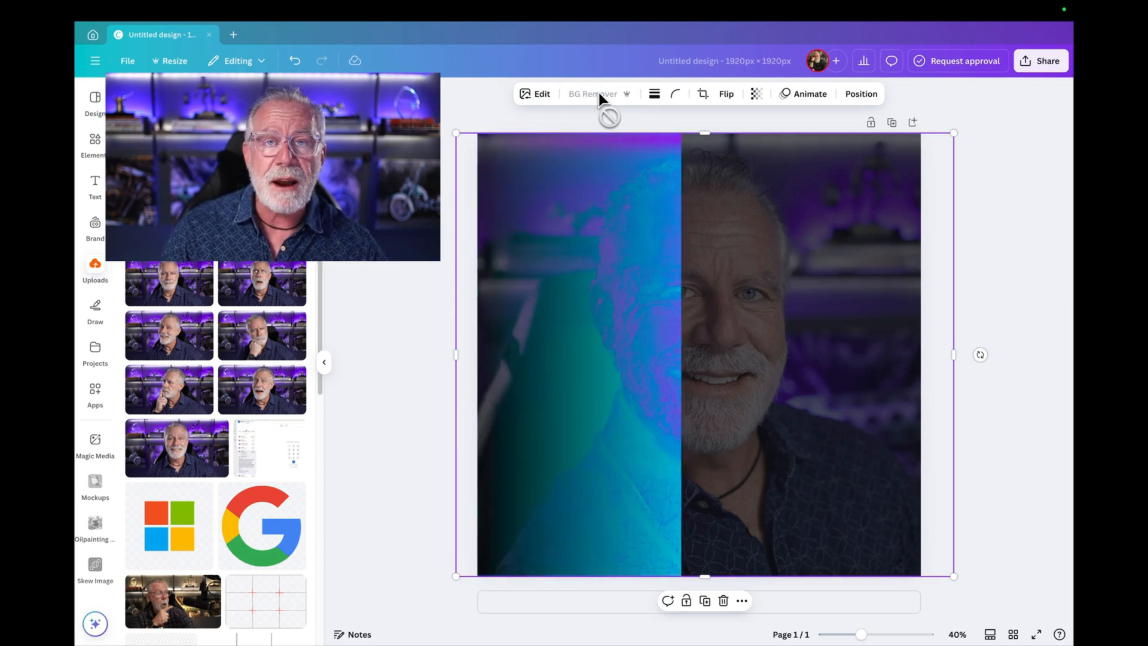
click(592, 93)
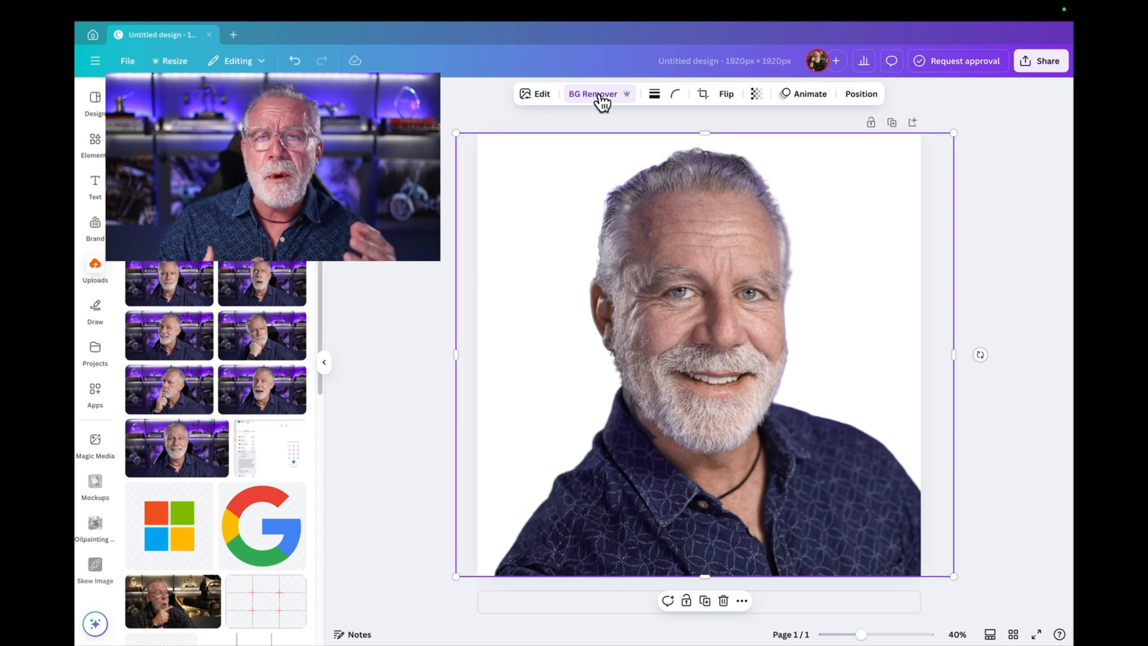
click(94, 144)
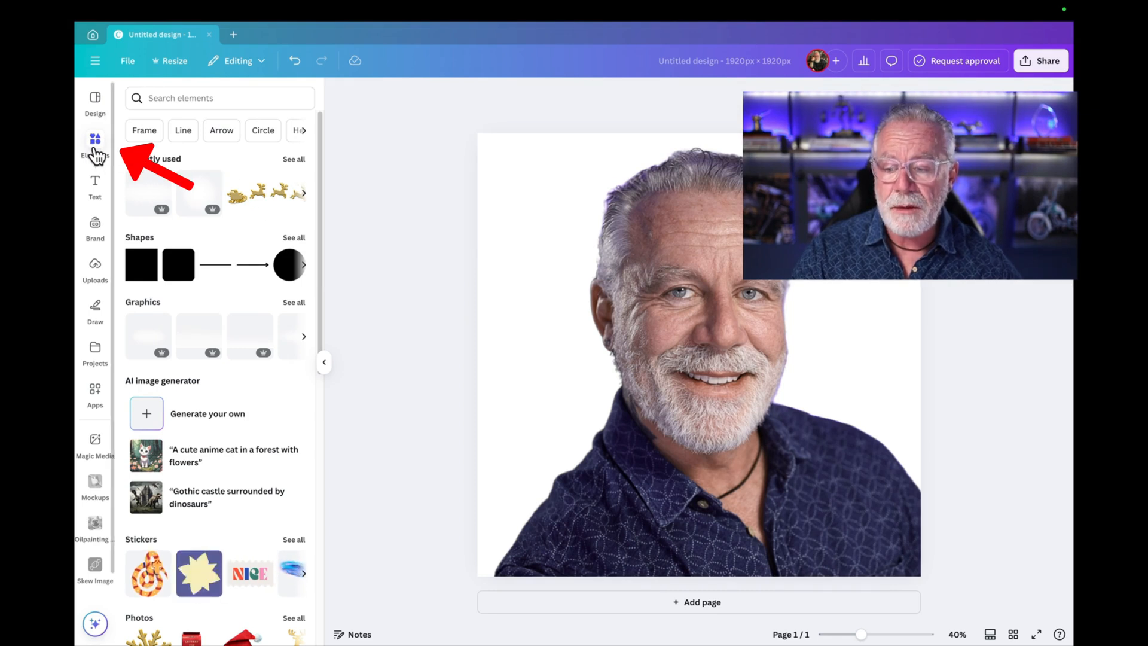
Step: Search Elements for 'blue background' and set the blue gradient graphic as the page backdrop
click(217, 96)
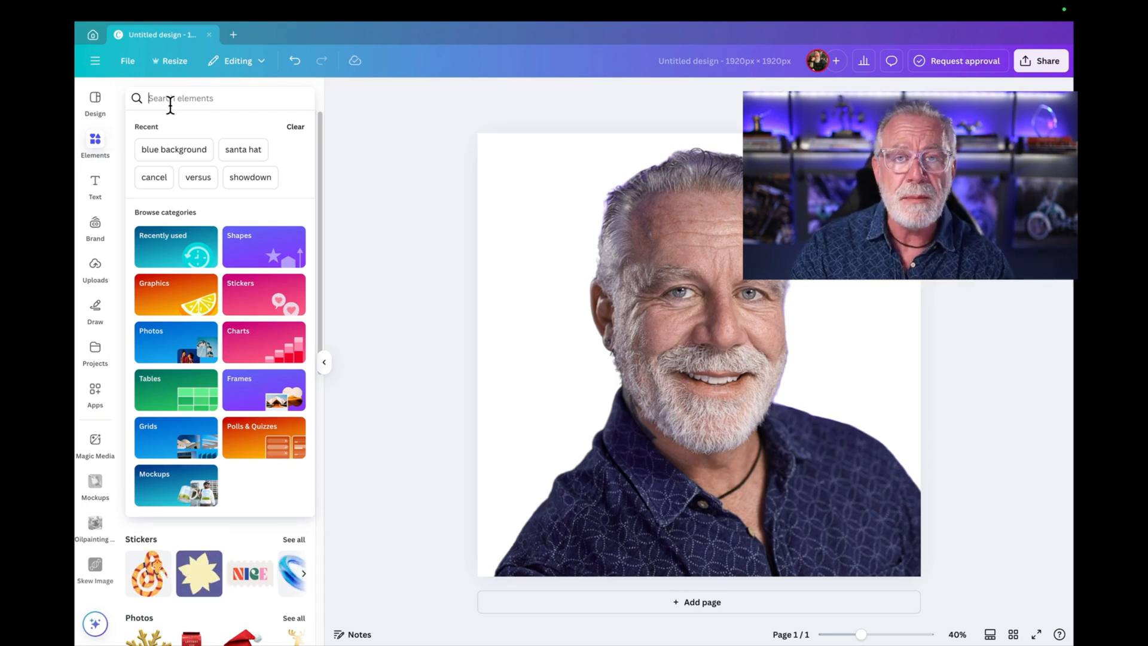
click(173, 149)
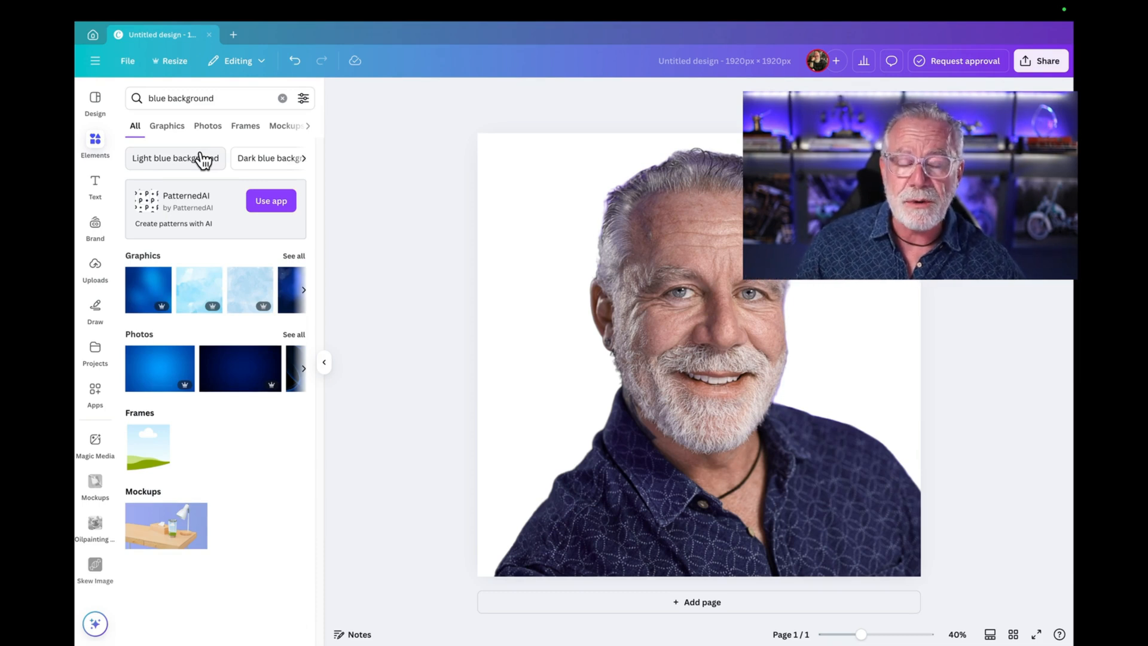
click(147, 289)
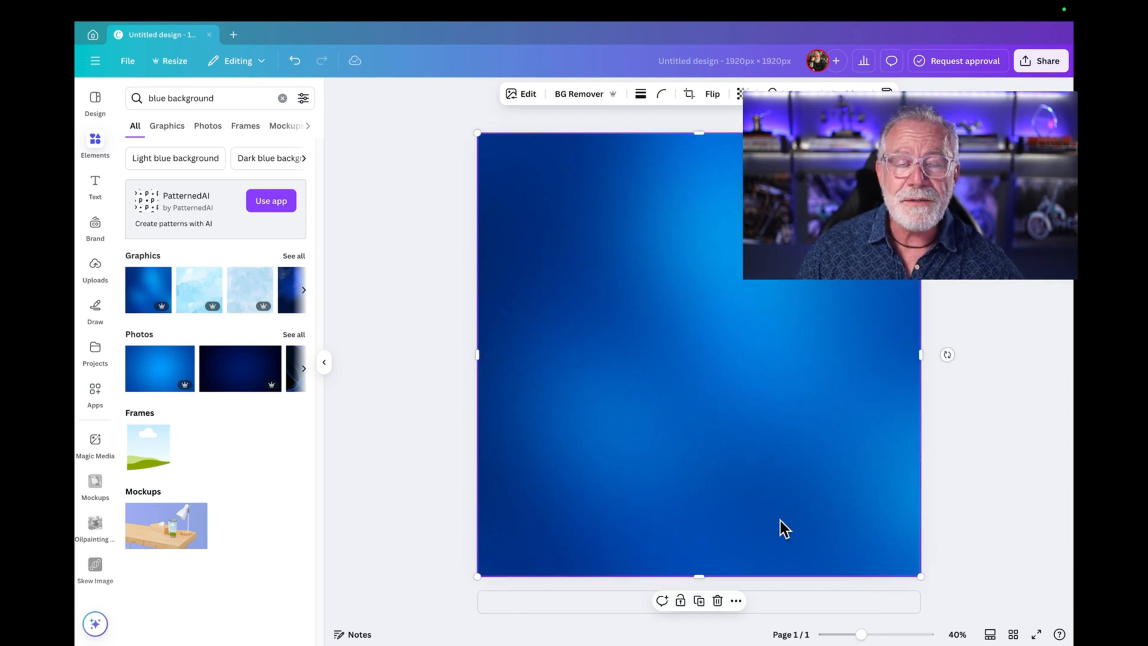
mouse_move(765, 440)
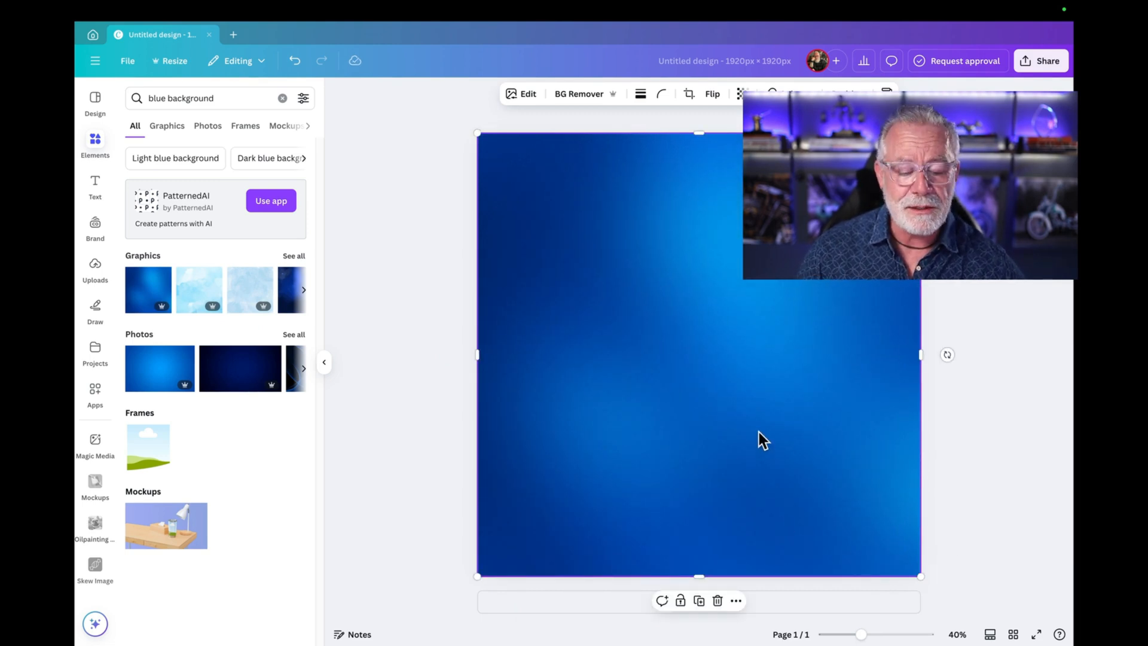
right_click(765, 439)
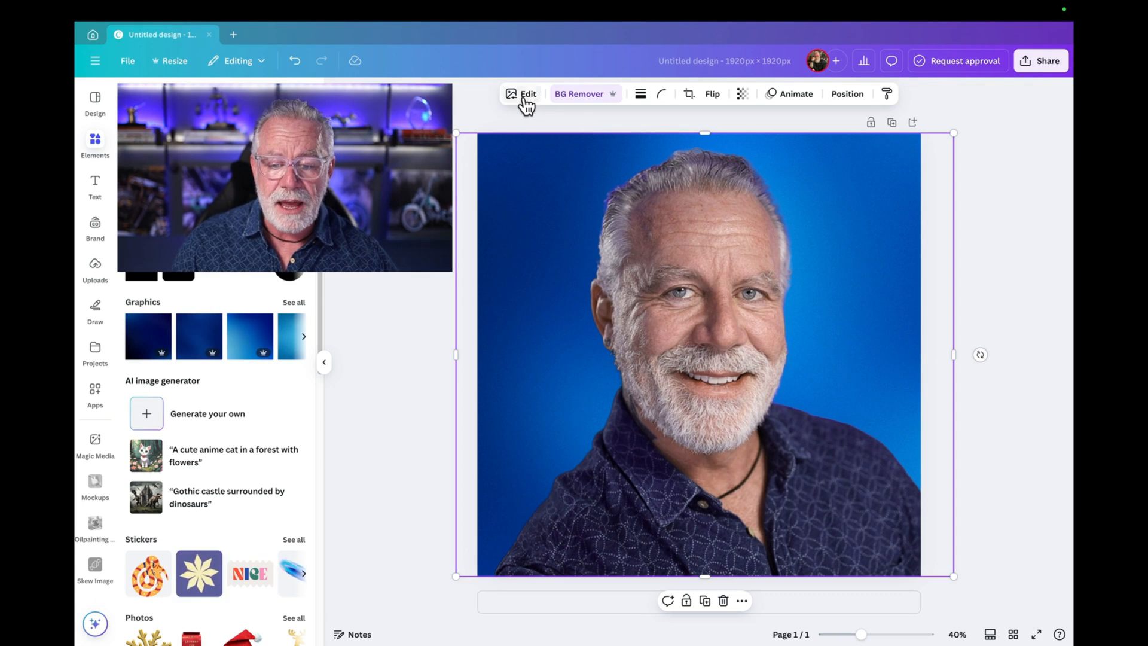
Step: Give the headshot a Drop shadow and adjust its blur, angle, distance and intensity
click(522, 93)
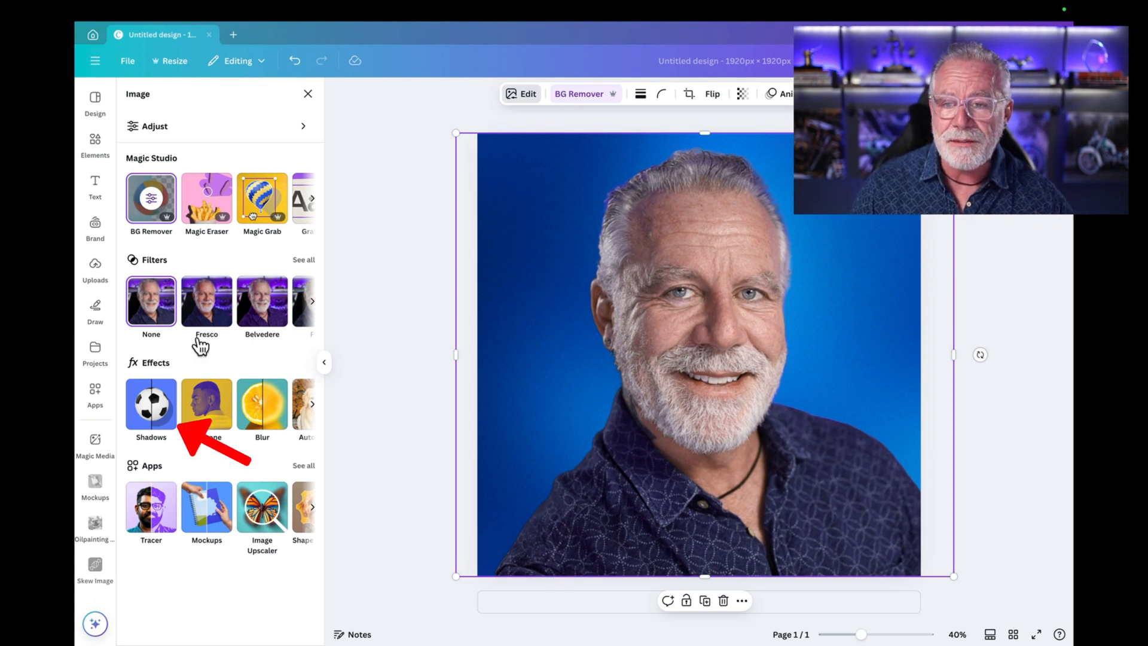
click(150, 404)
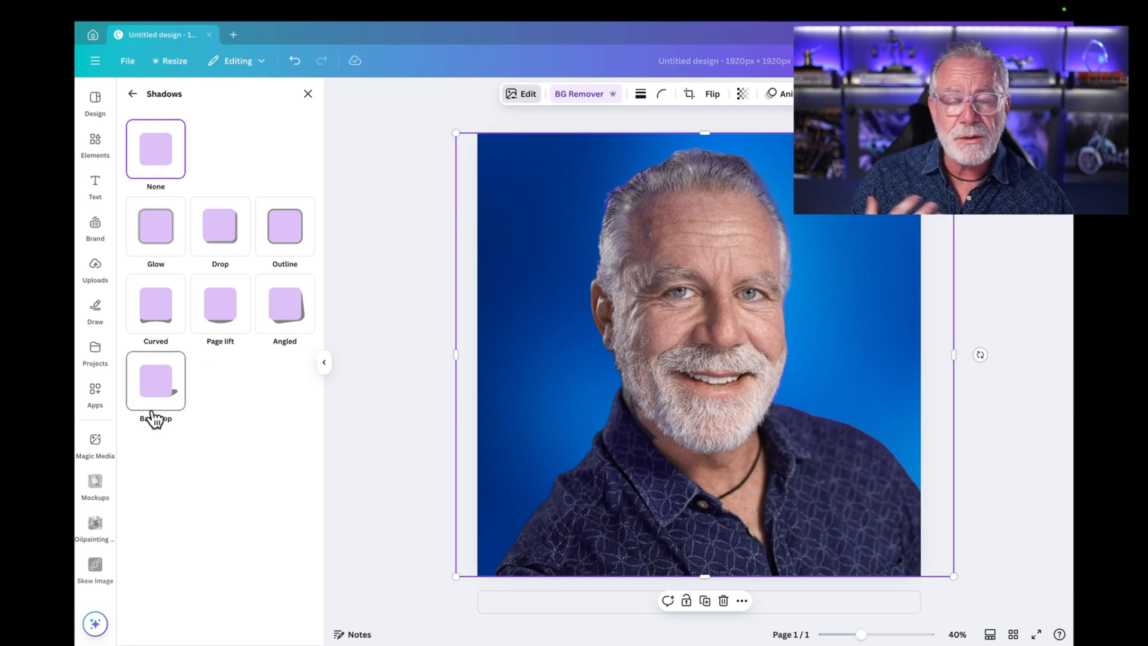
click(221, 226)
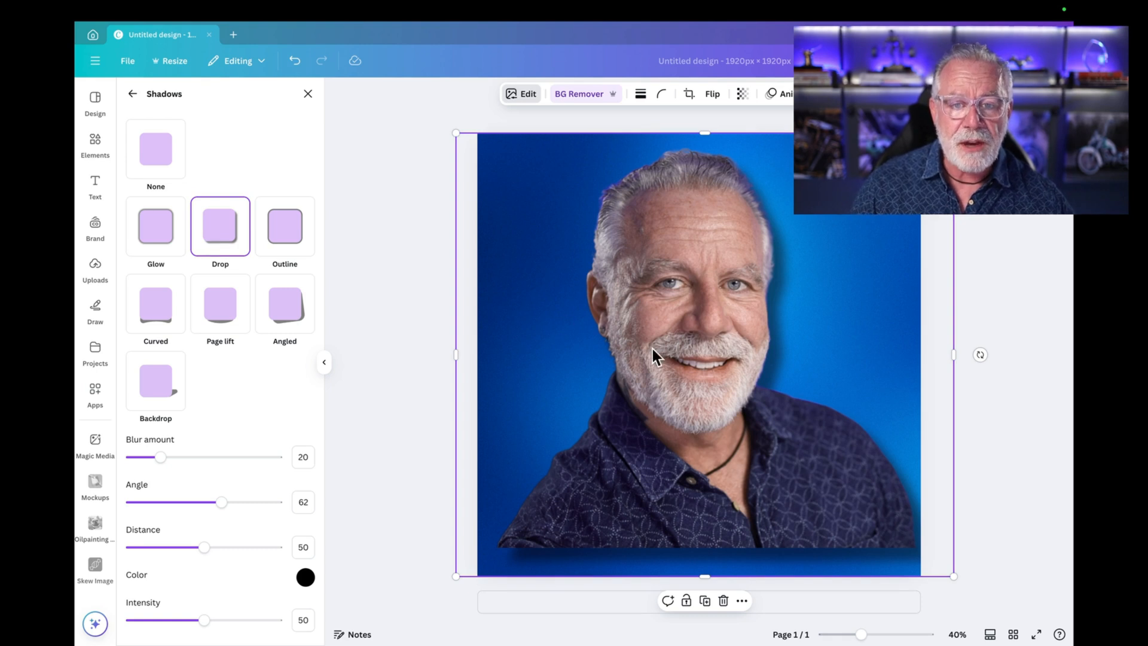
mouse_move(641, 470)
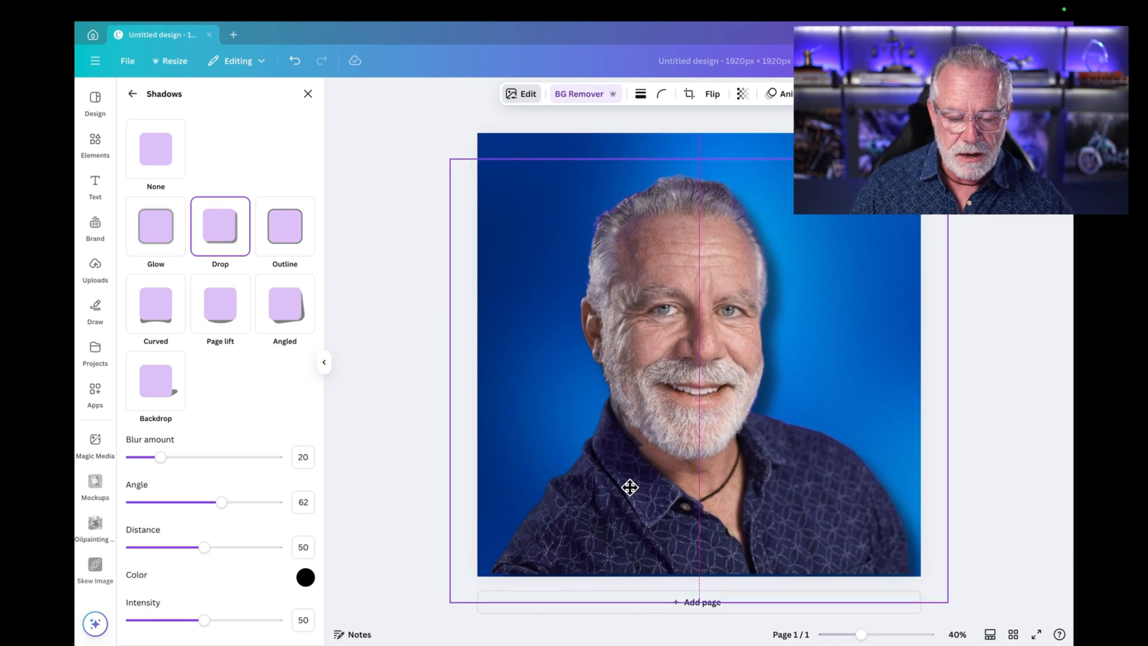
click(824, 407)
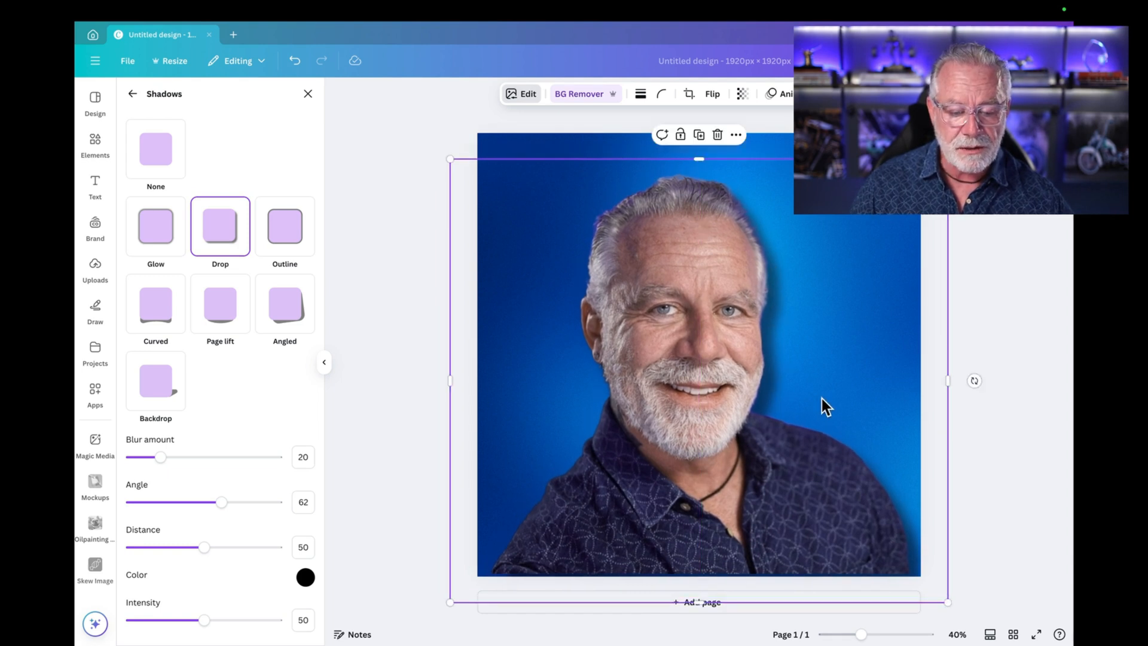
mouse_move(957, 259)
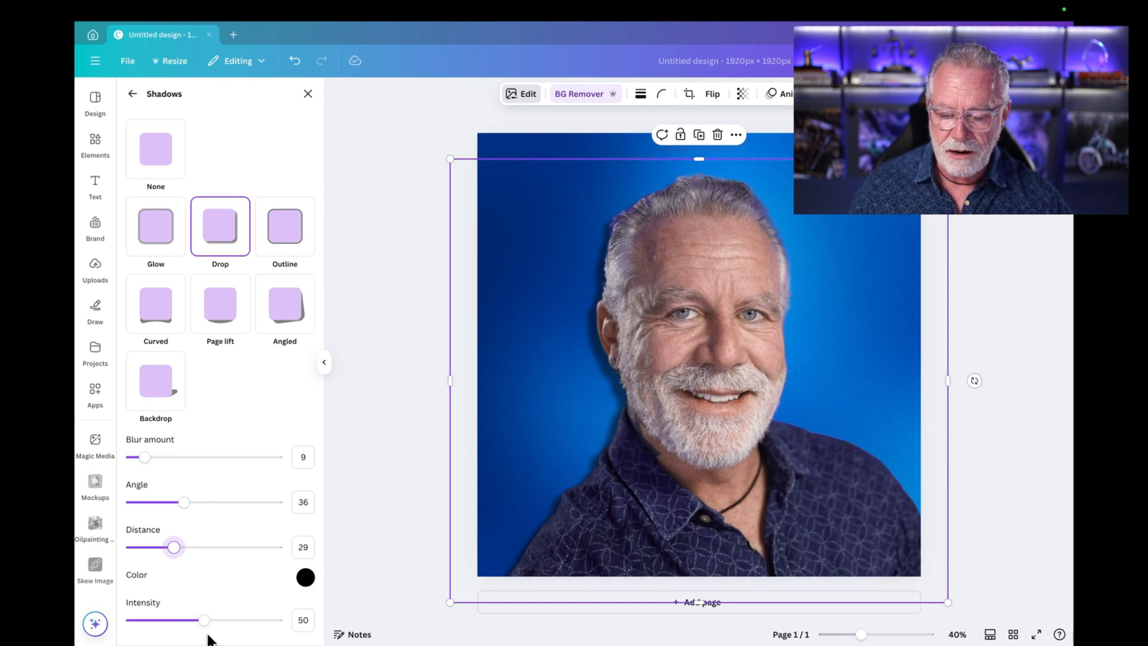
click(95, 145)
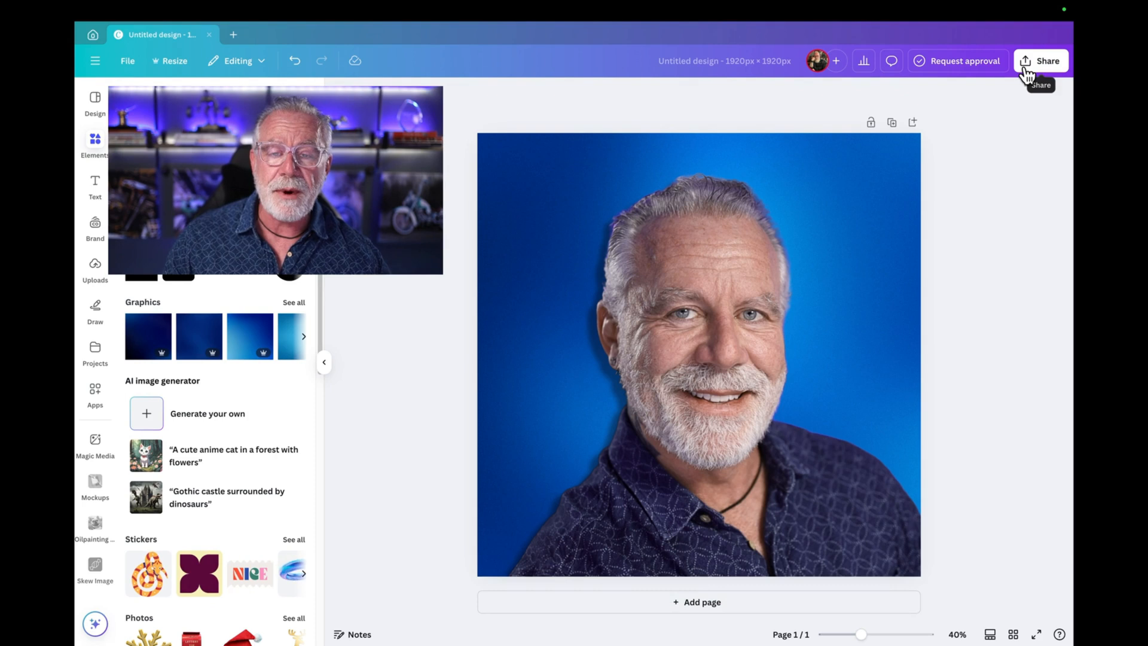
Step: Download the finished design as a PNG via Share > Download
click(1040, 61)
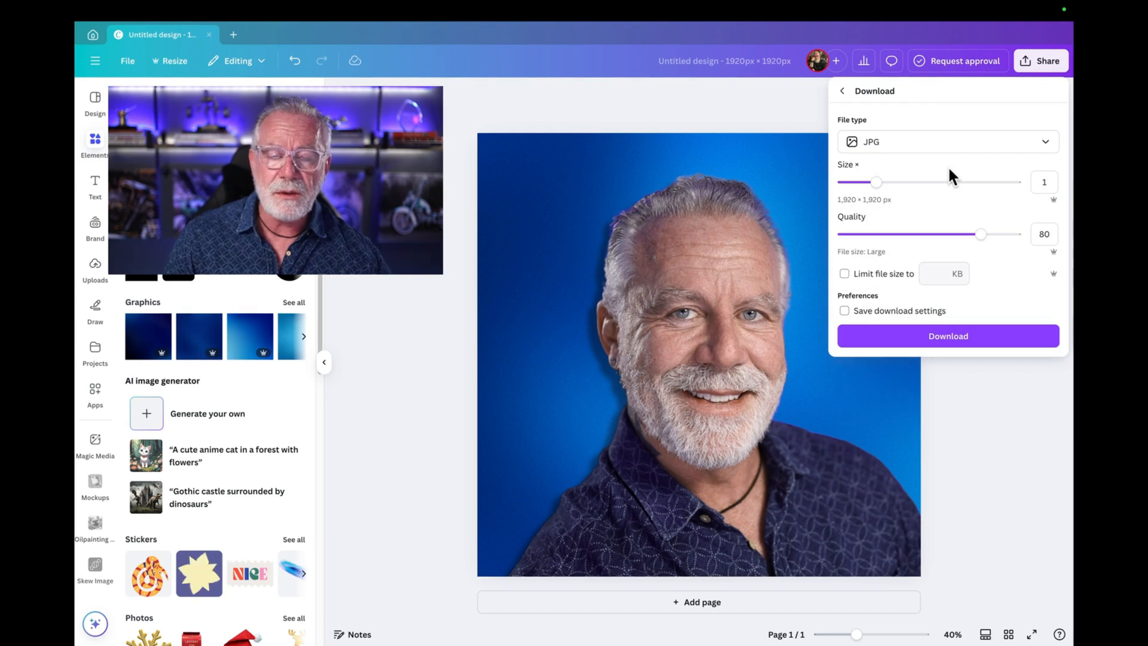
click(947, 141)
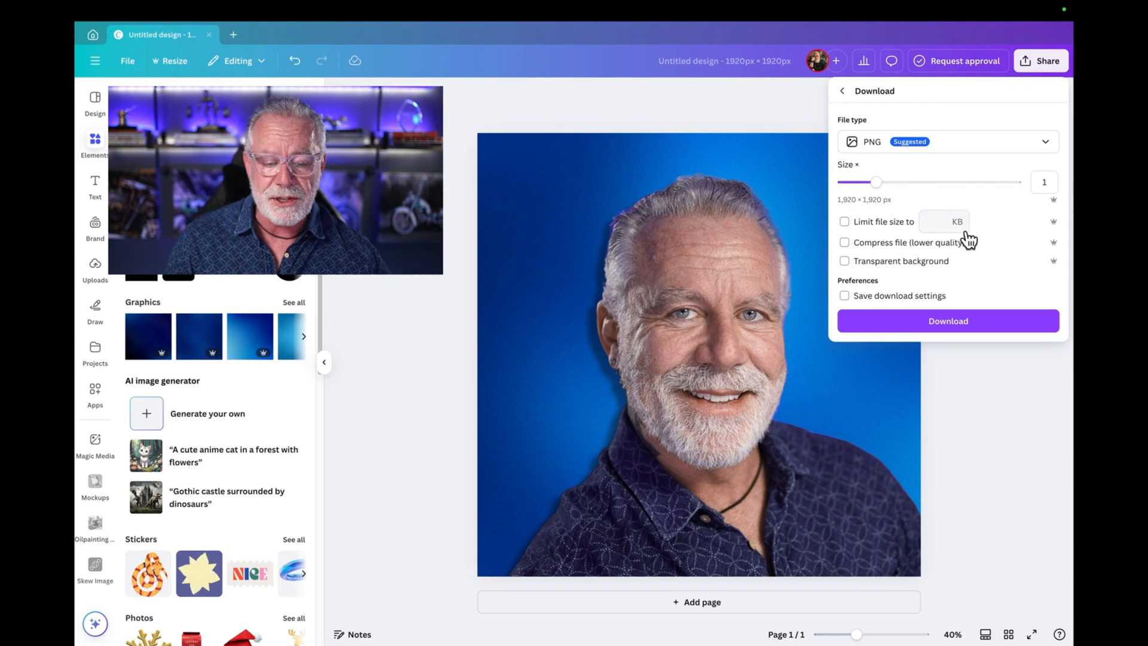
click(967, 273)
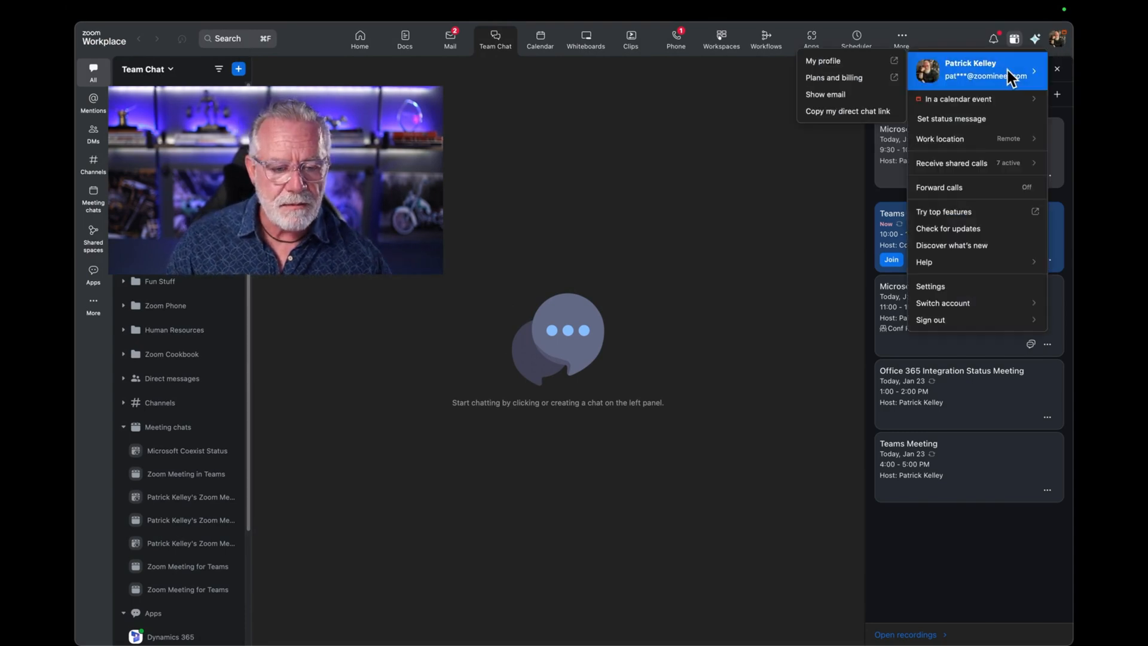
mouse_move(856, 66)
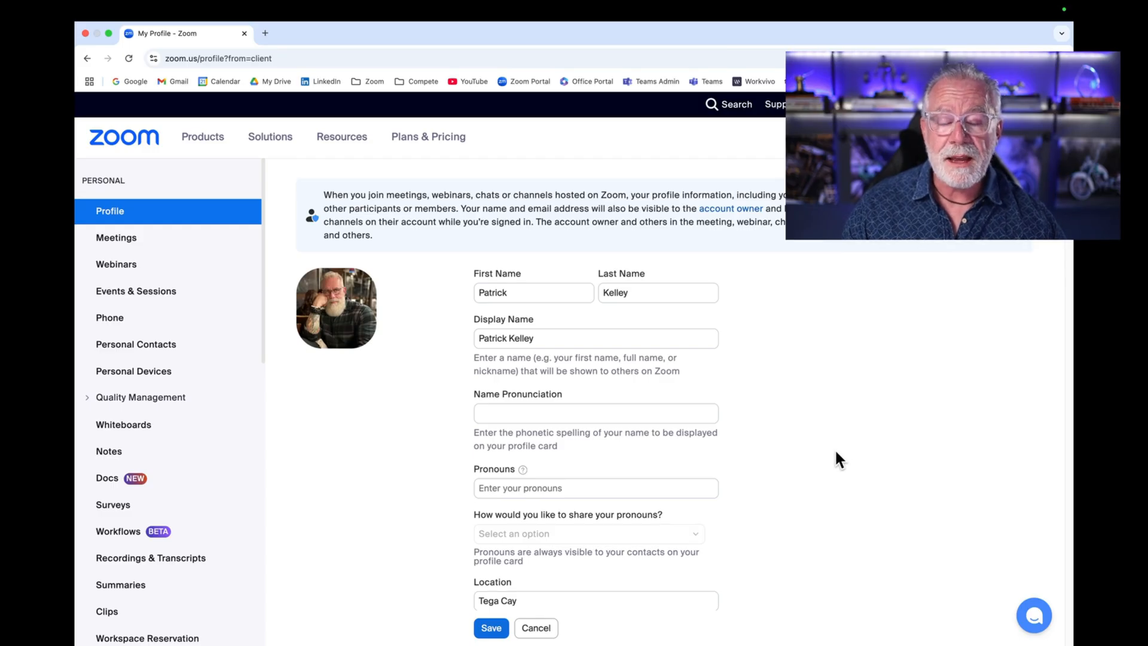
Step: Change the Zoom profile picture, selecting Headshot5.png from Downloads
click(335, 307)
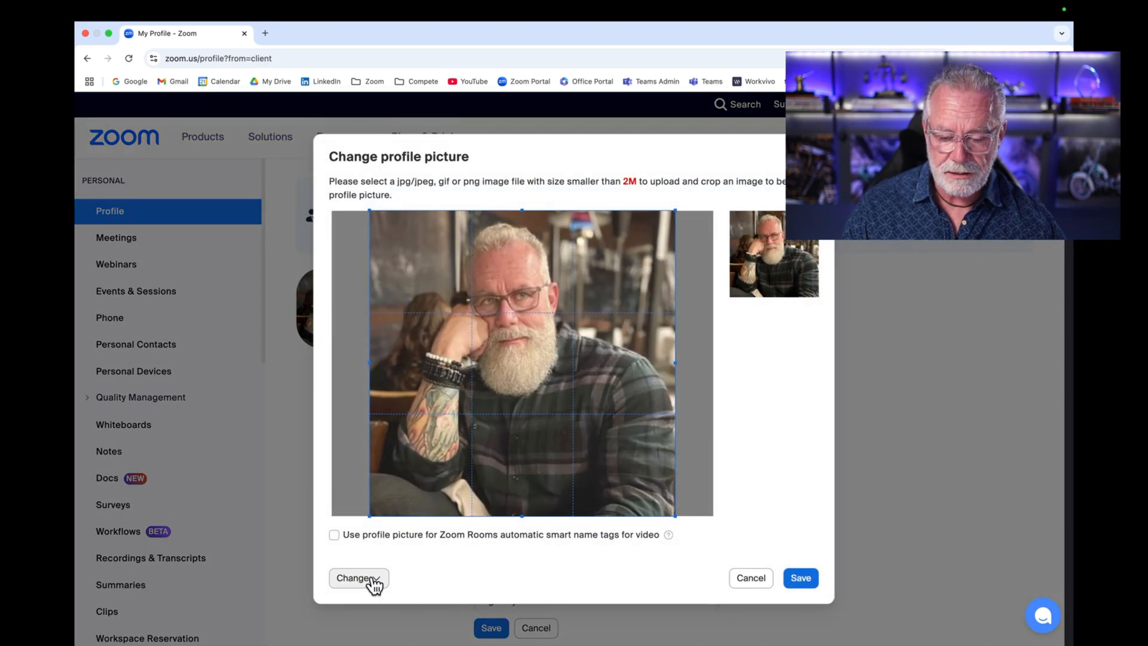
click(357, 578)
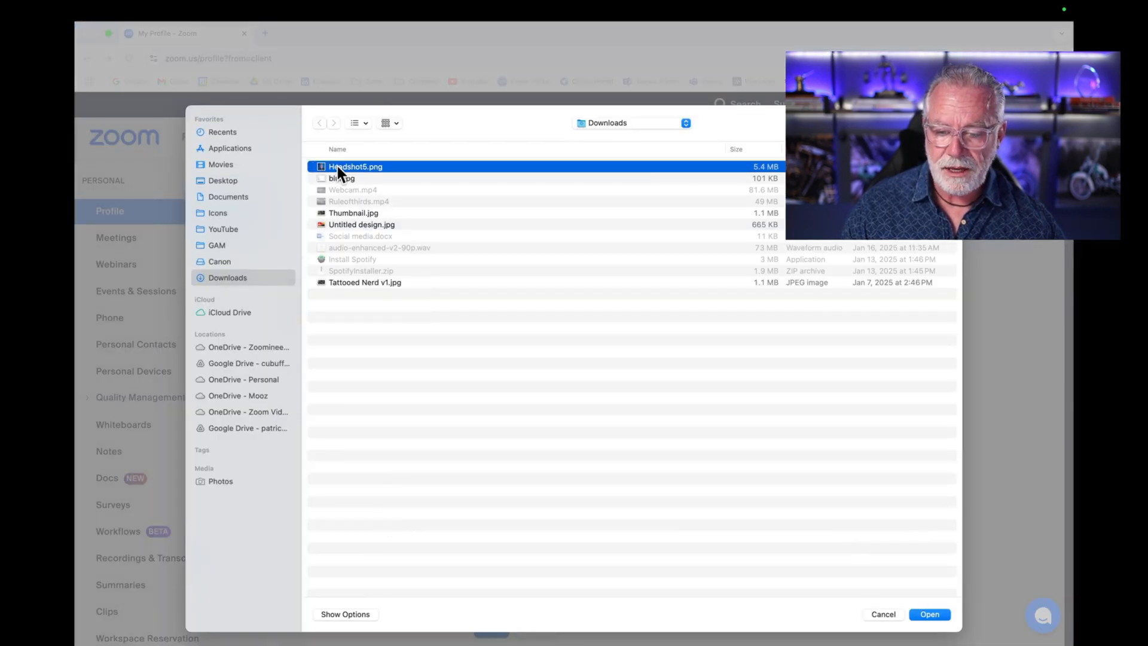
click(929, 614)
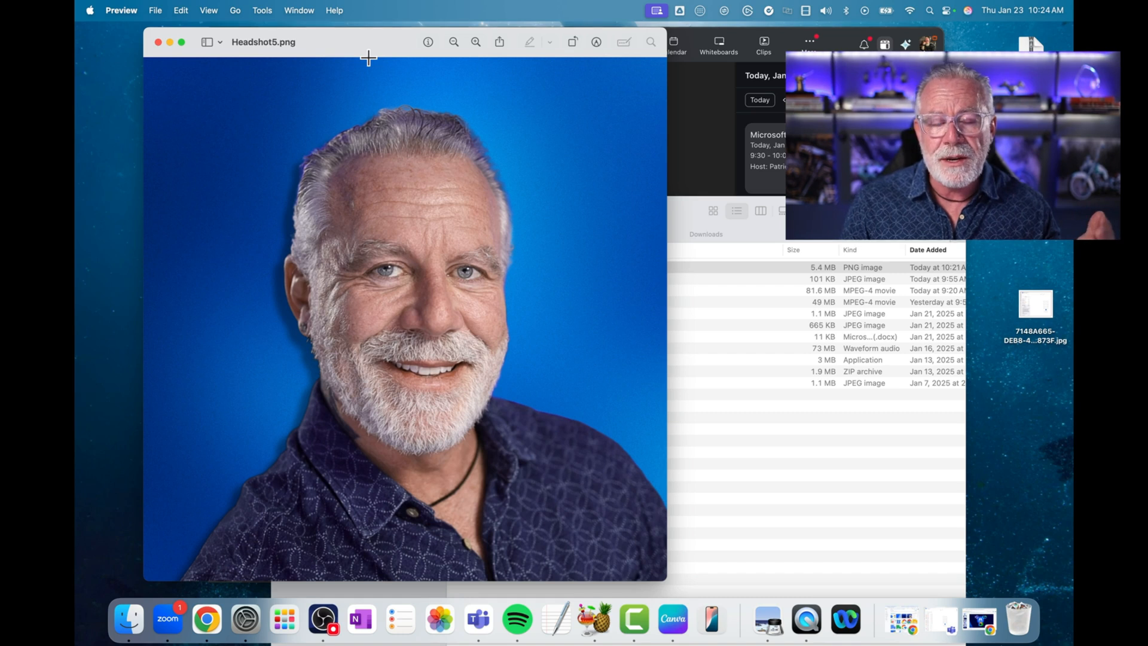
Step: Export Headshot5 from Preview as a JPEG to the Desktop
click(154, 11)
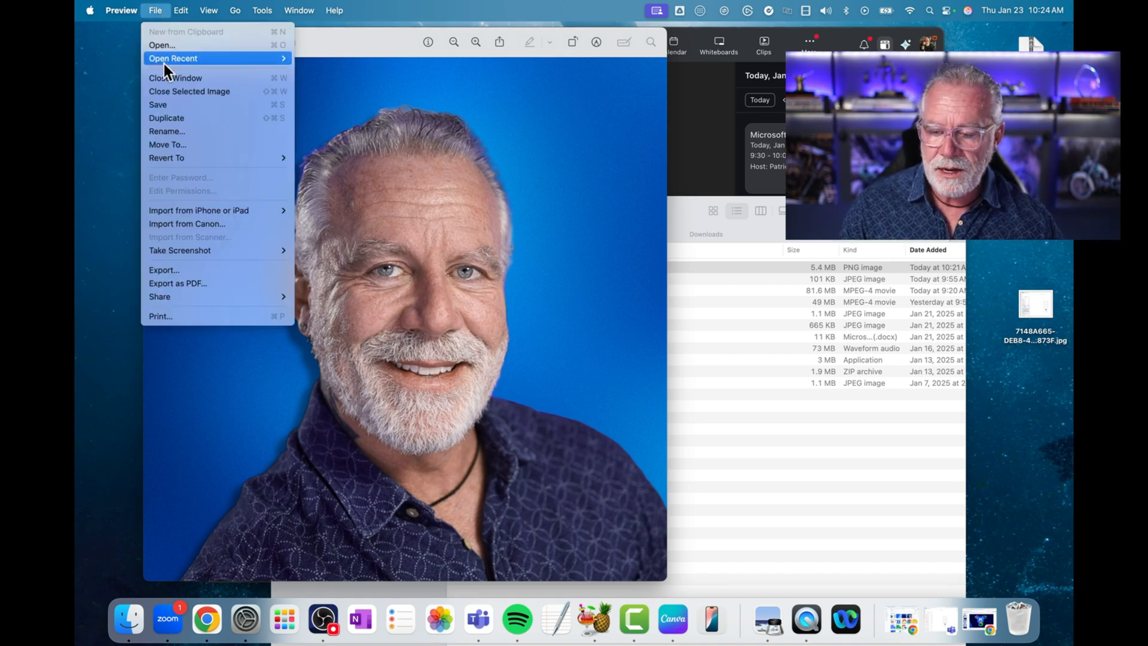
click(164, 269)
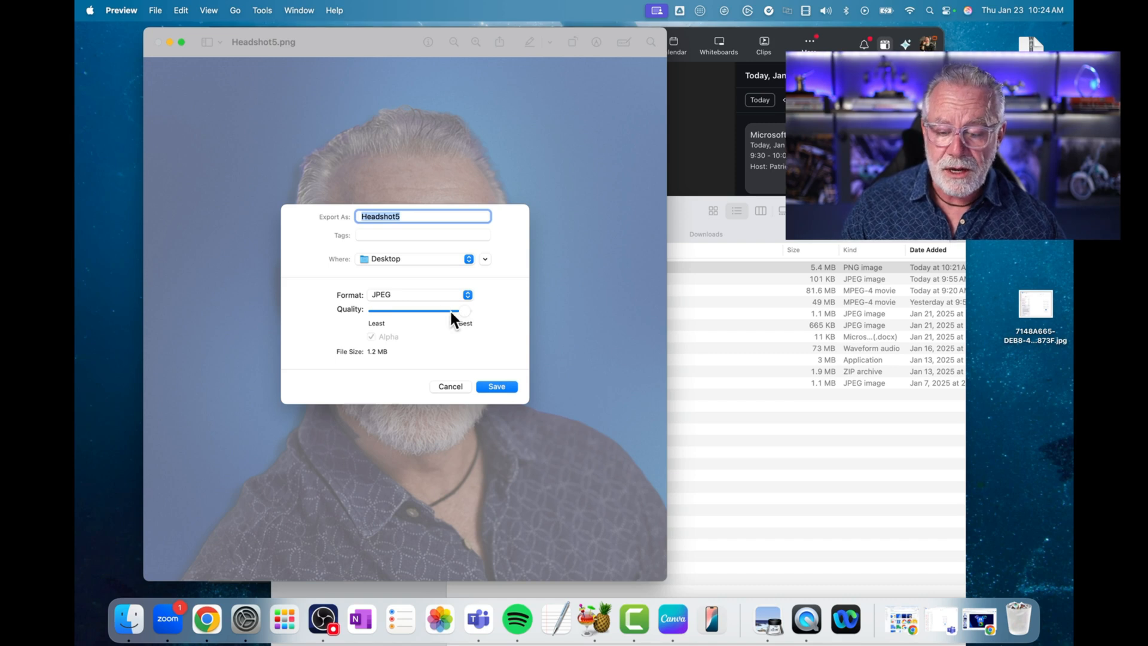
mouse_move(355, 358)
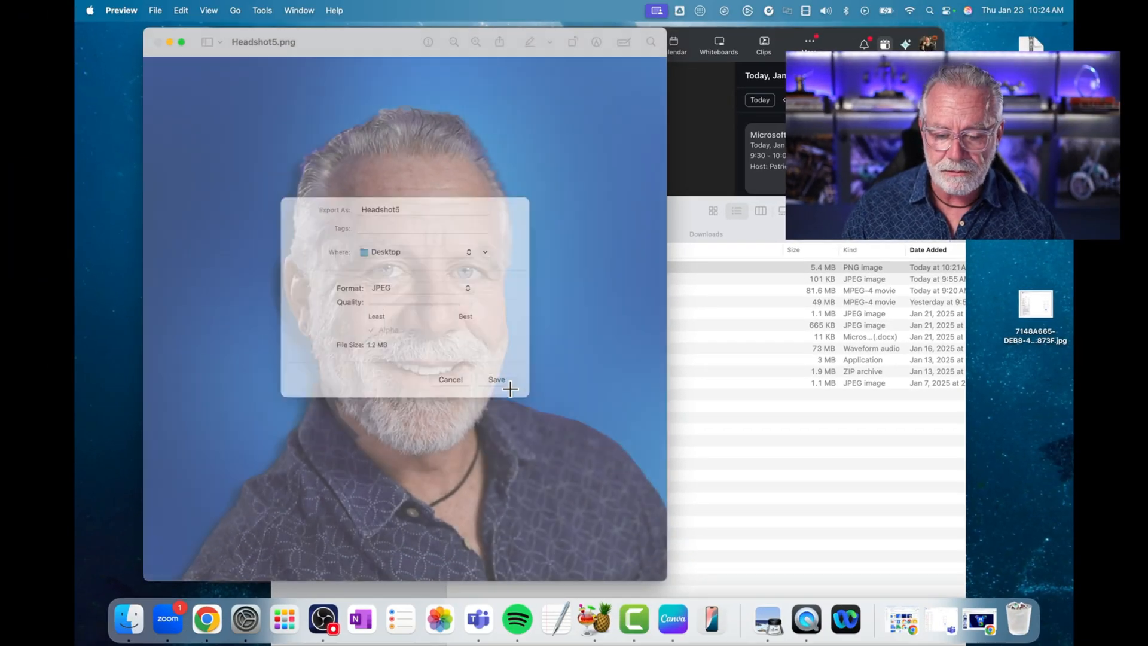
click(495, 380)
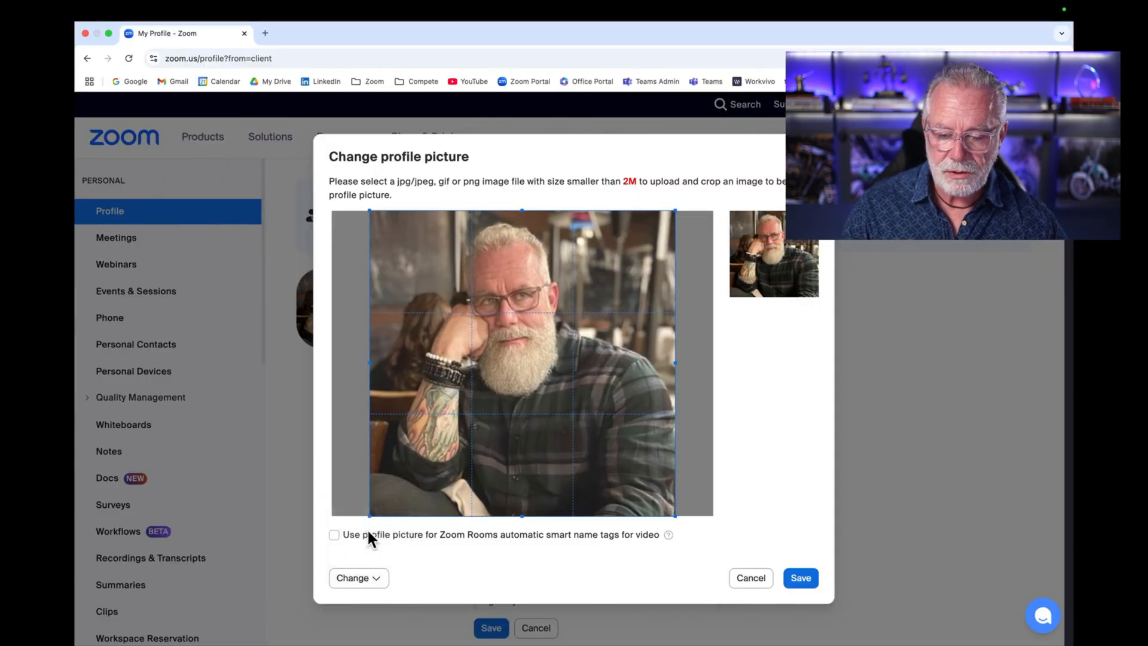
Step: Upload the Headshot5 JPEG from the Desktop and save it as the Zoom profile picture
click(358, 578)
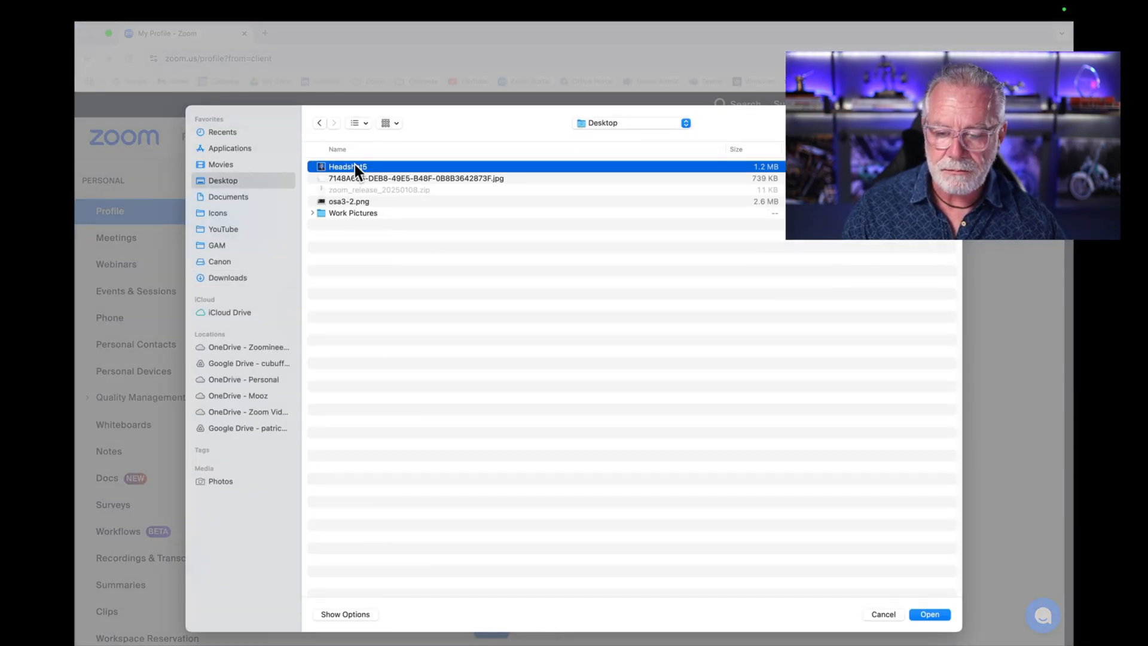
click(928, 614)
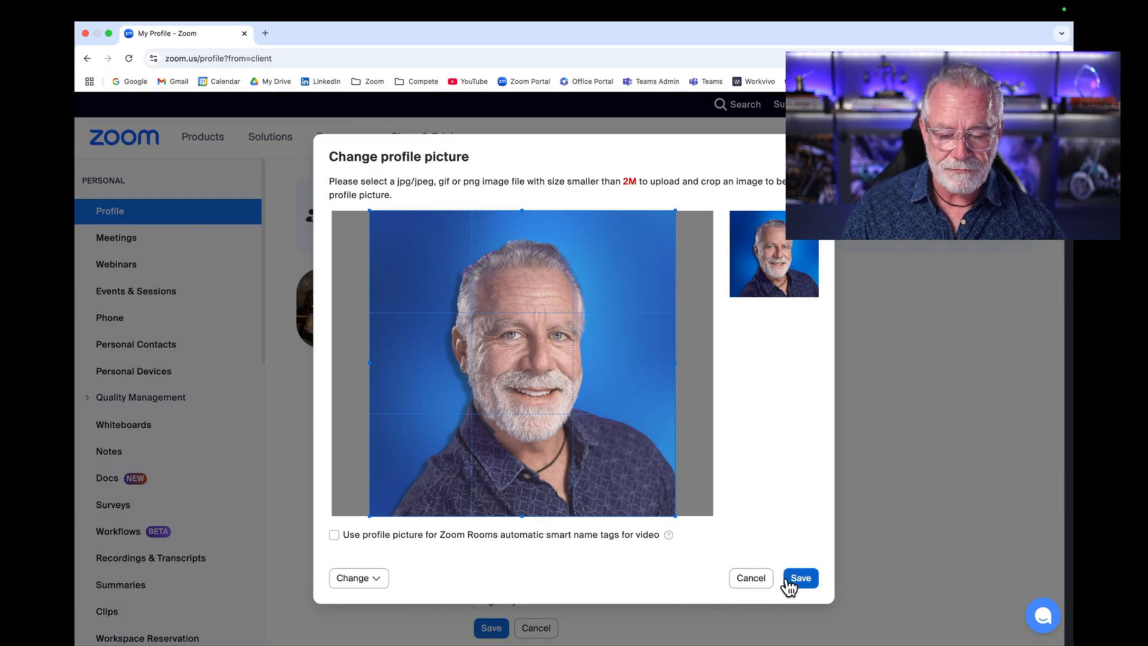
click(800, 577)
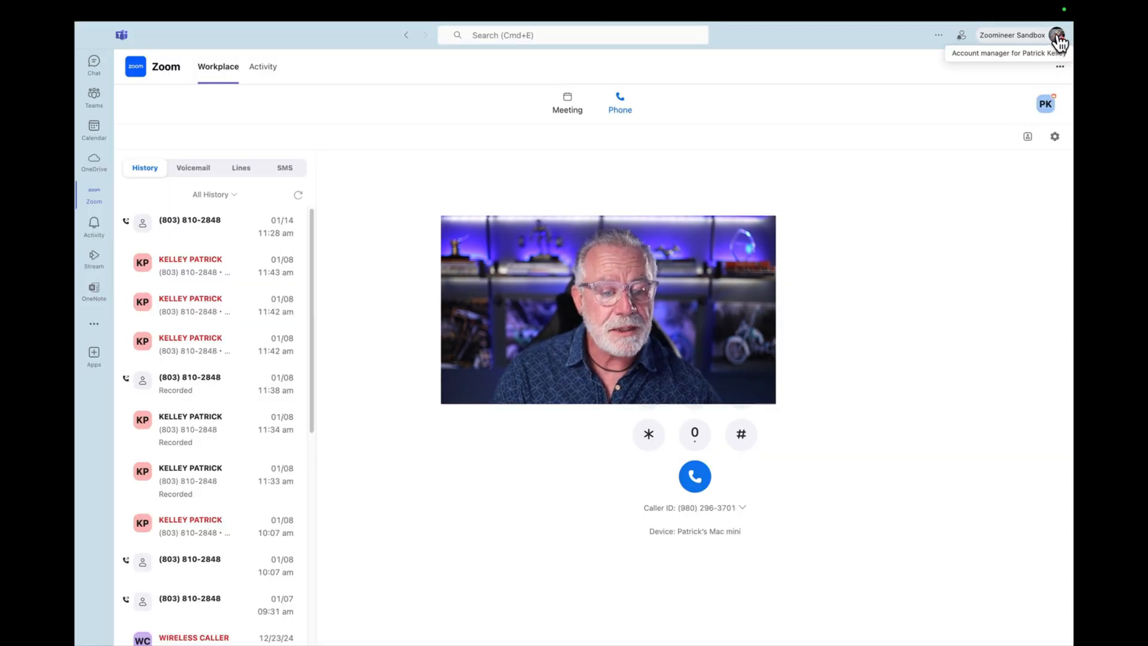
click(1060, 34)
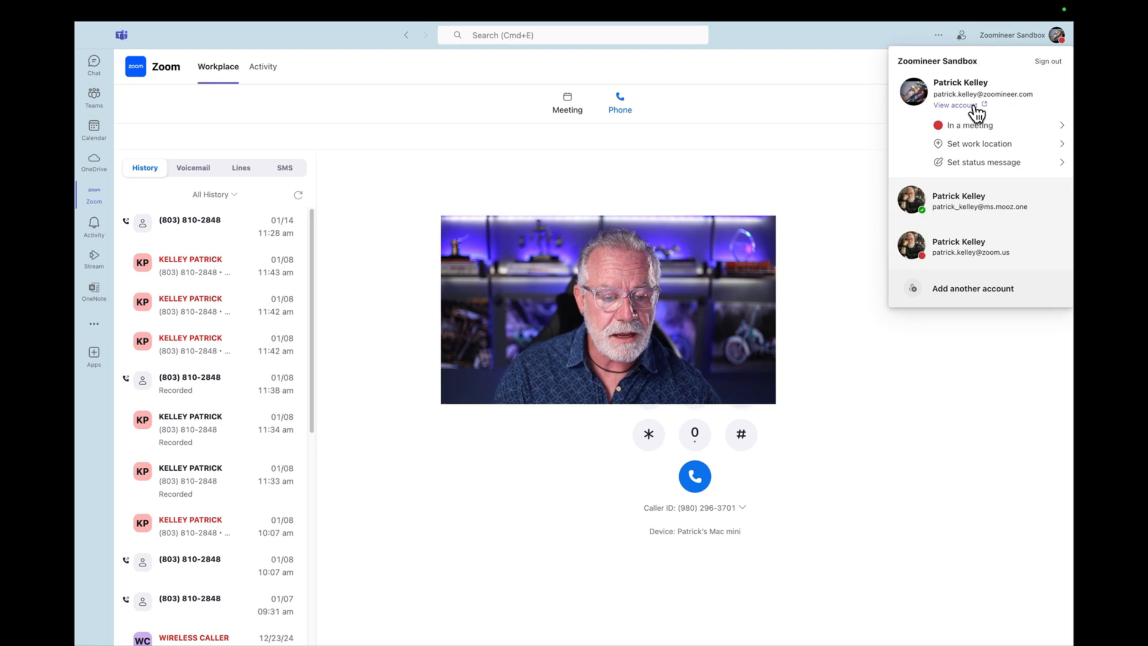
click(953, 105)
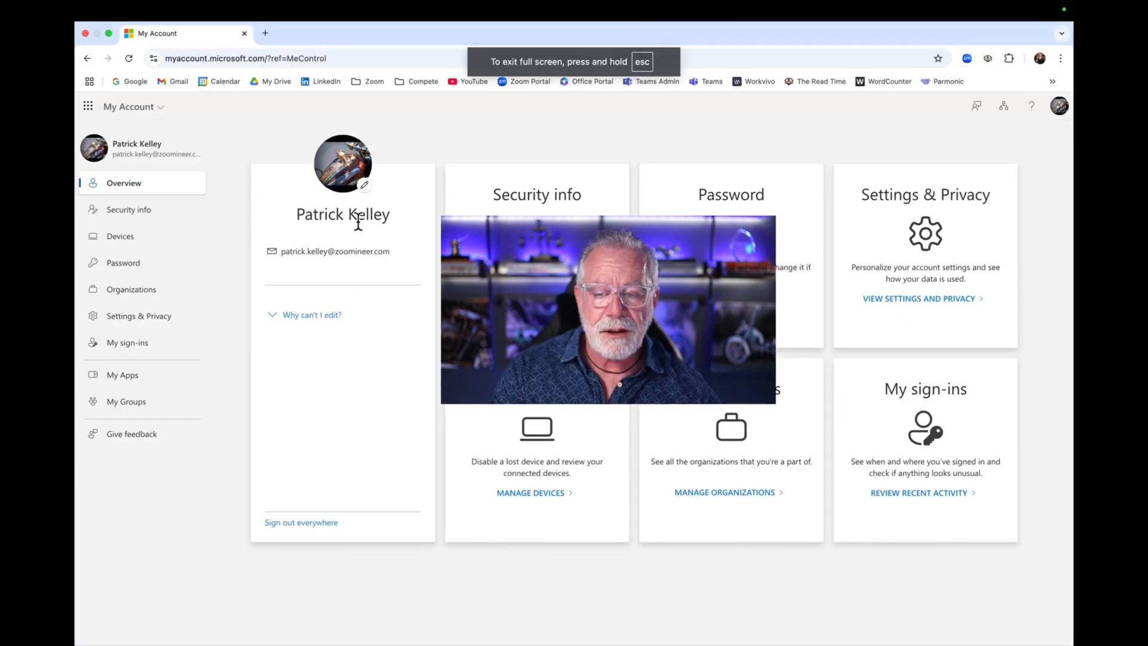
mouse_move(366, 190)
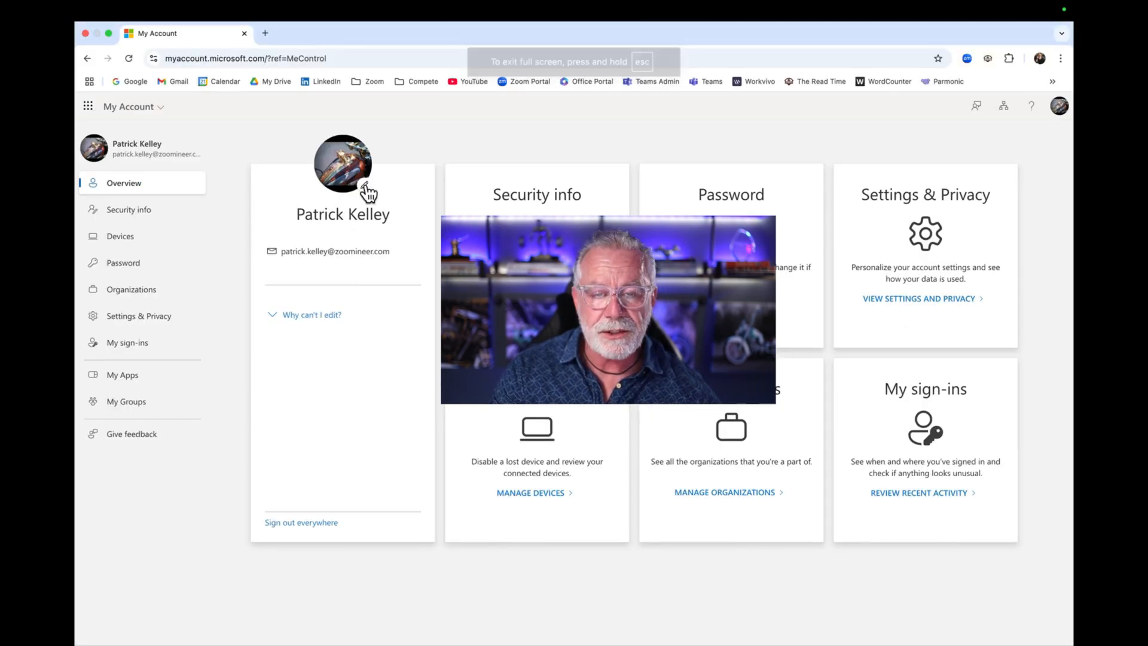
click(342, 163)
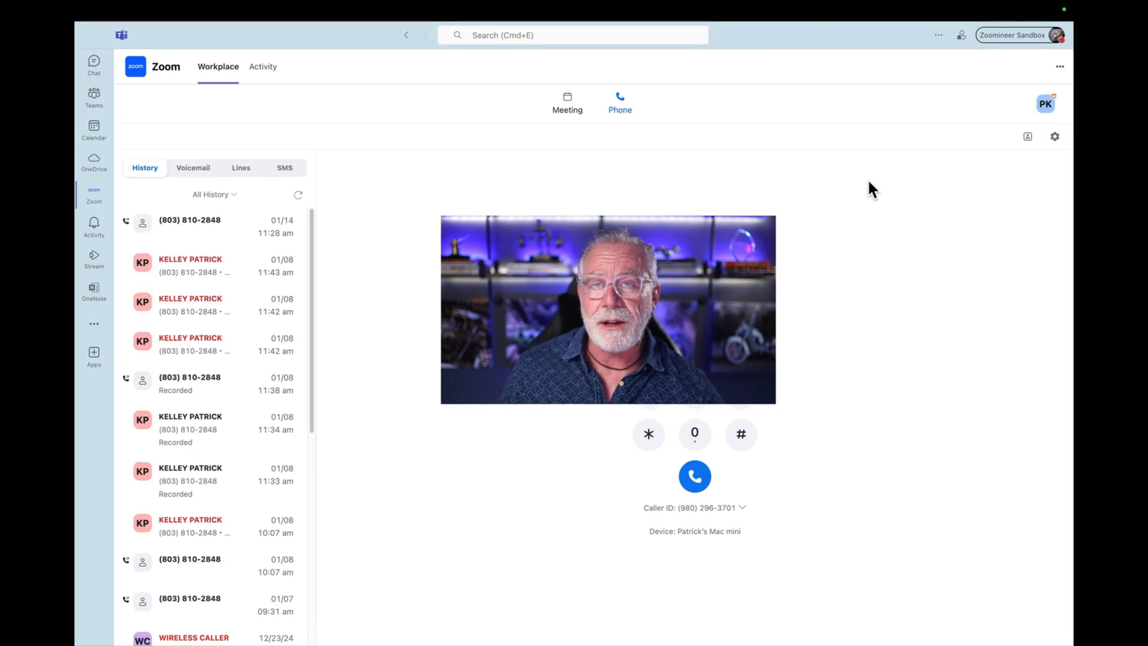
mouse_move(1021, 61)
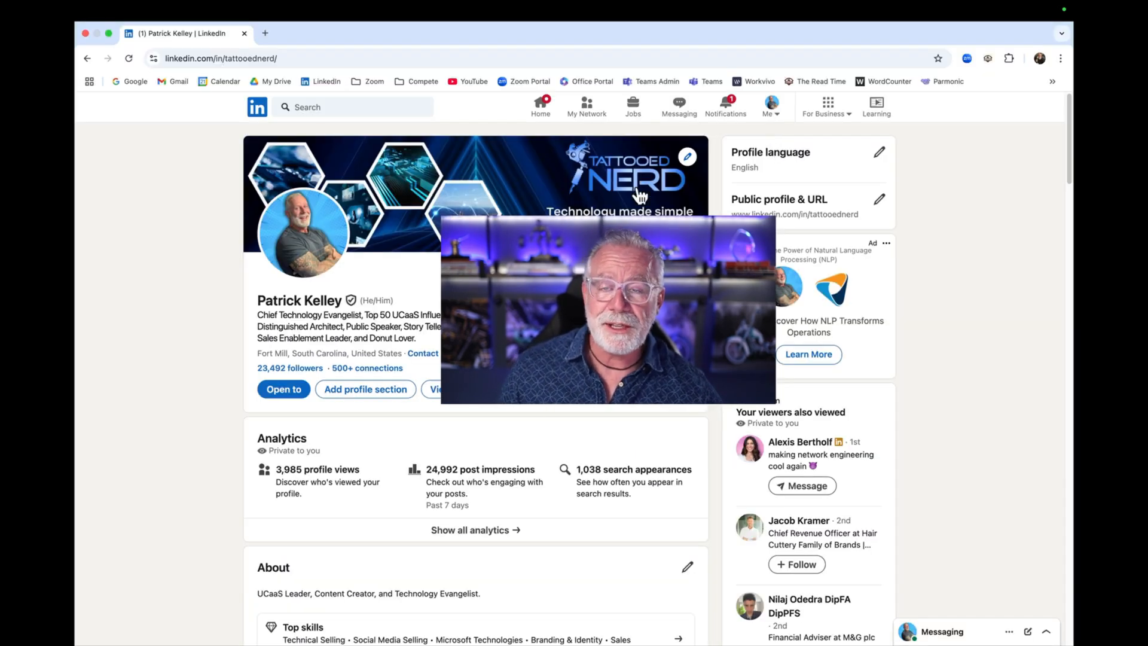
Step: Upload Headshot5 from the Desktop as the LinkedIn profile photo and save it
click(303, 235)
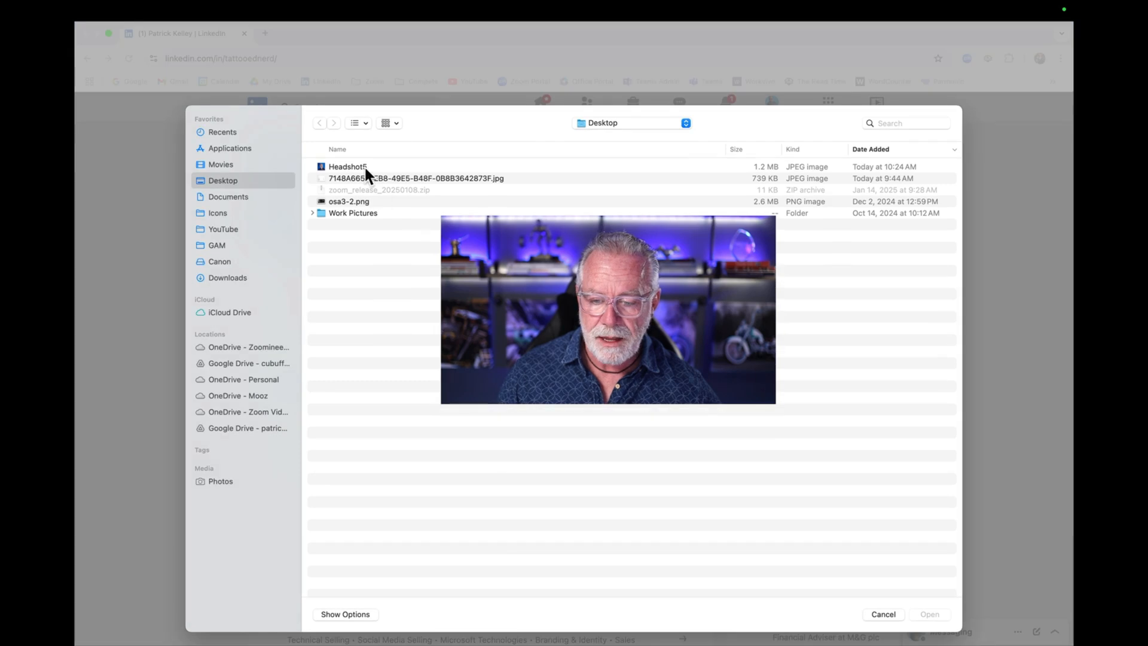
click(928, 614)
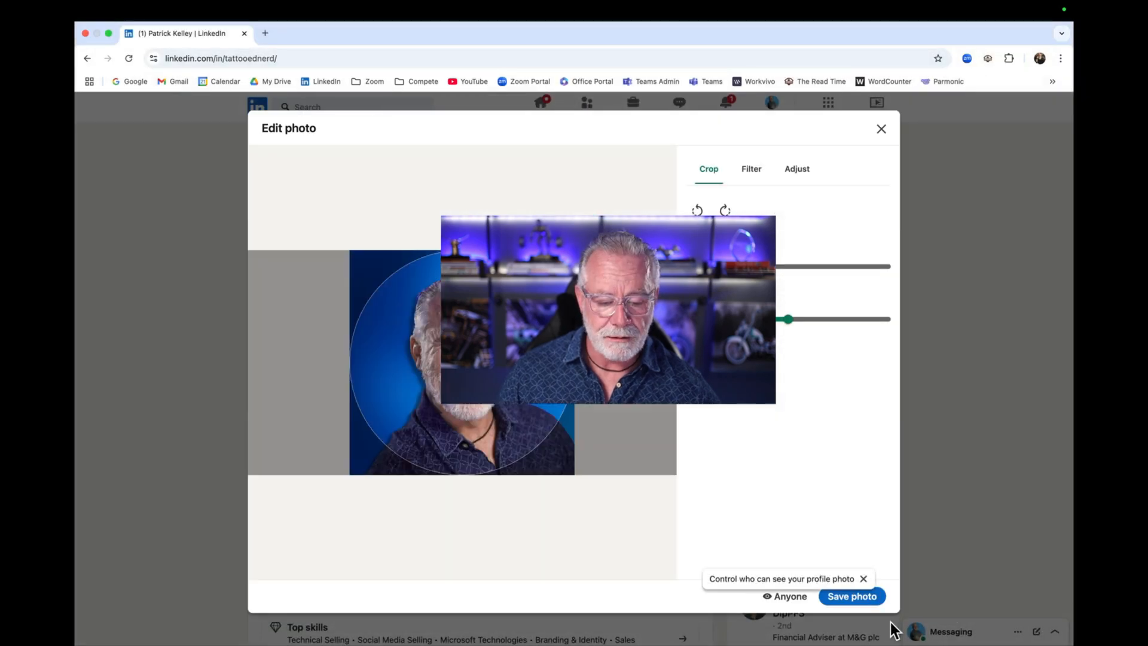
click(881, 129)
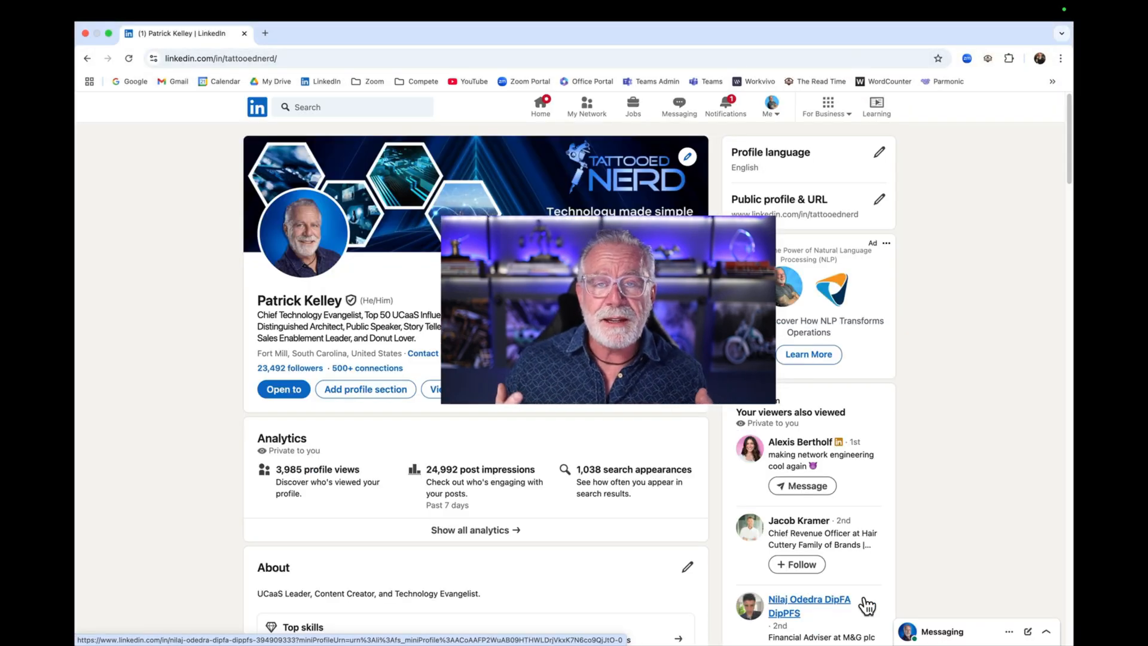